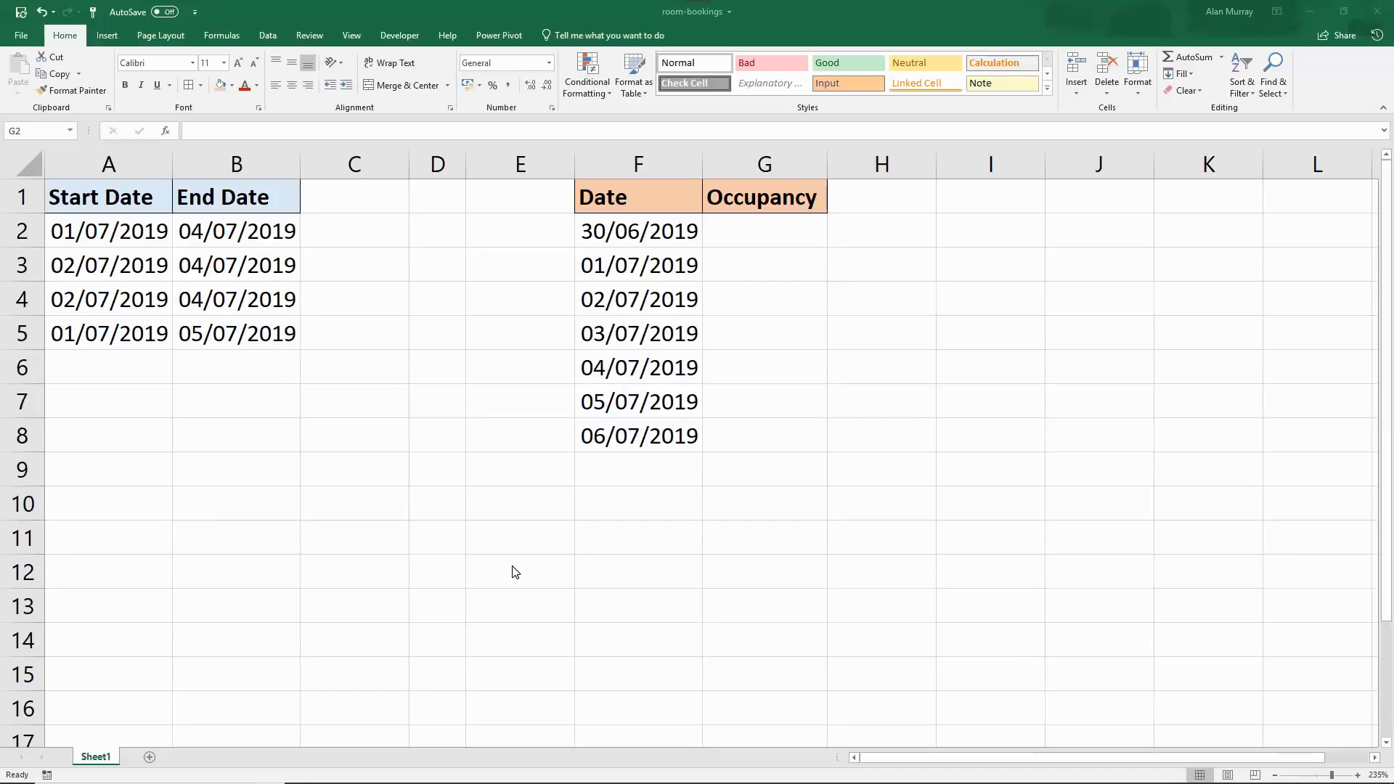
Highlight the Start/End Date columns and point out the empty Occupancy cell for 02/07/2019.
click(384, 444)
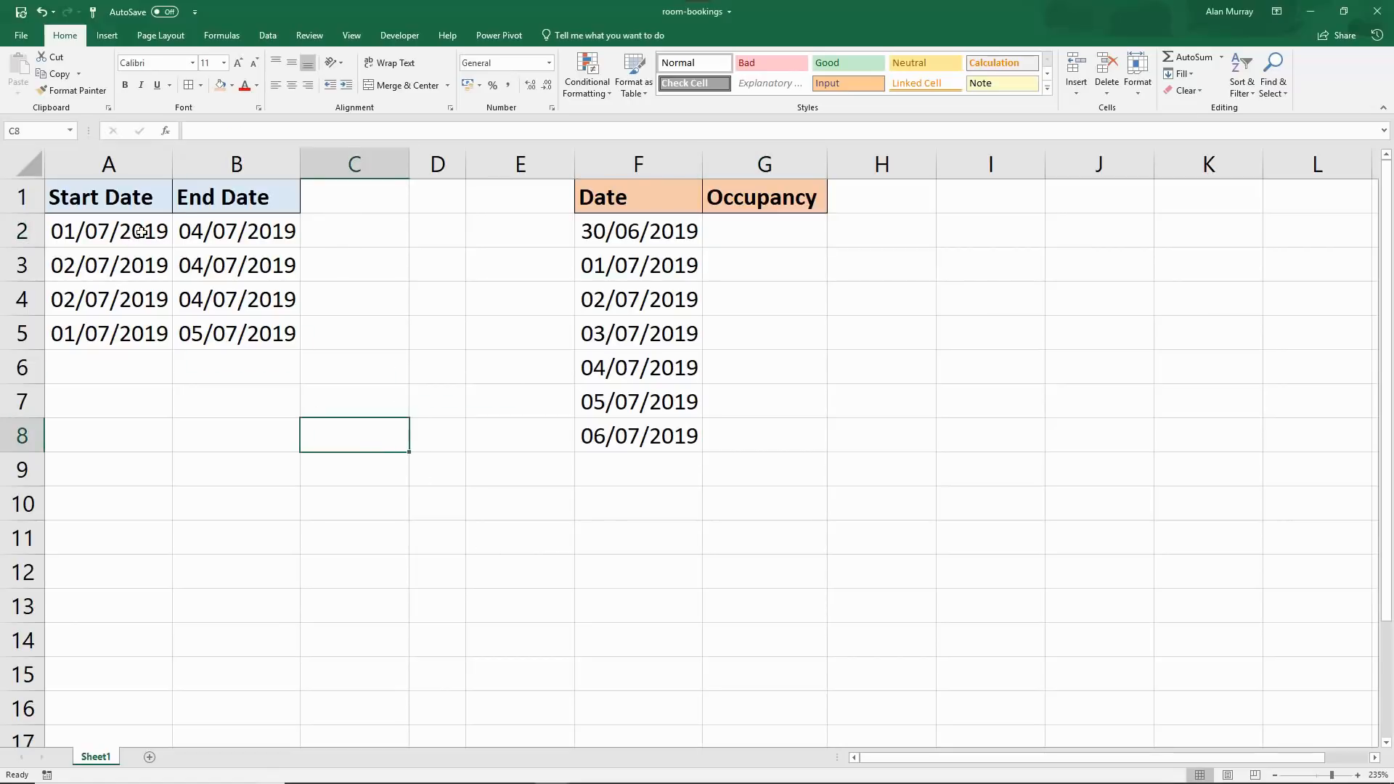
drag(109, 231, 237, 435)
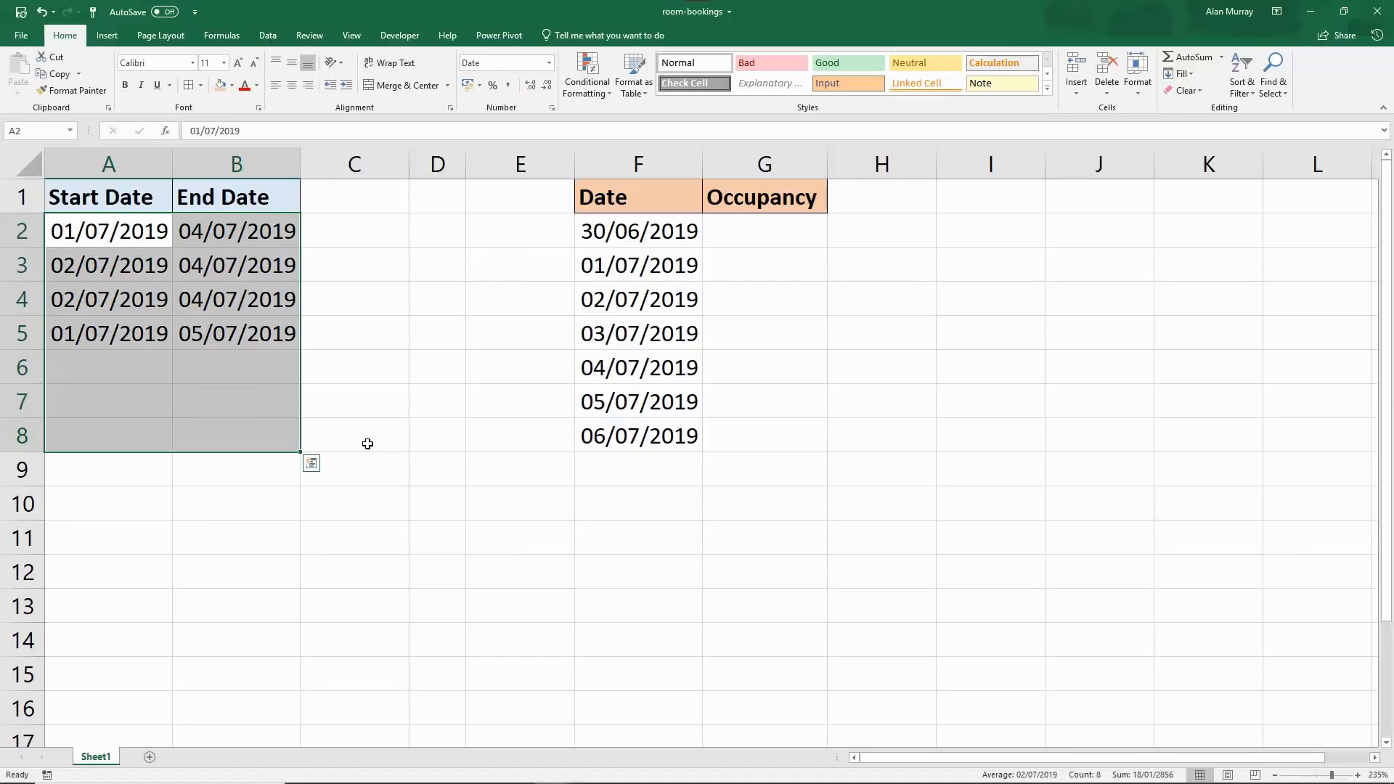
mouse_move(371, 437)
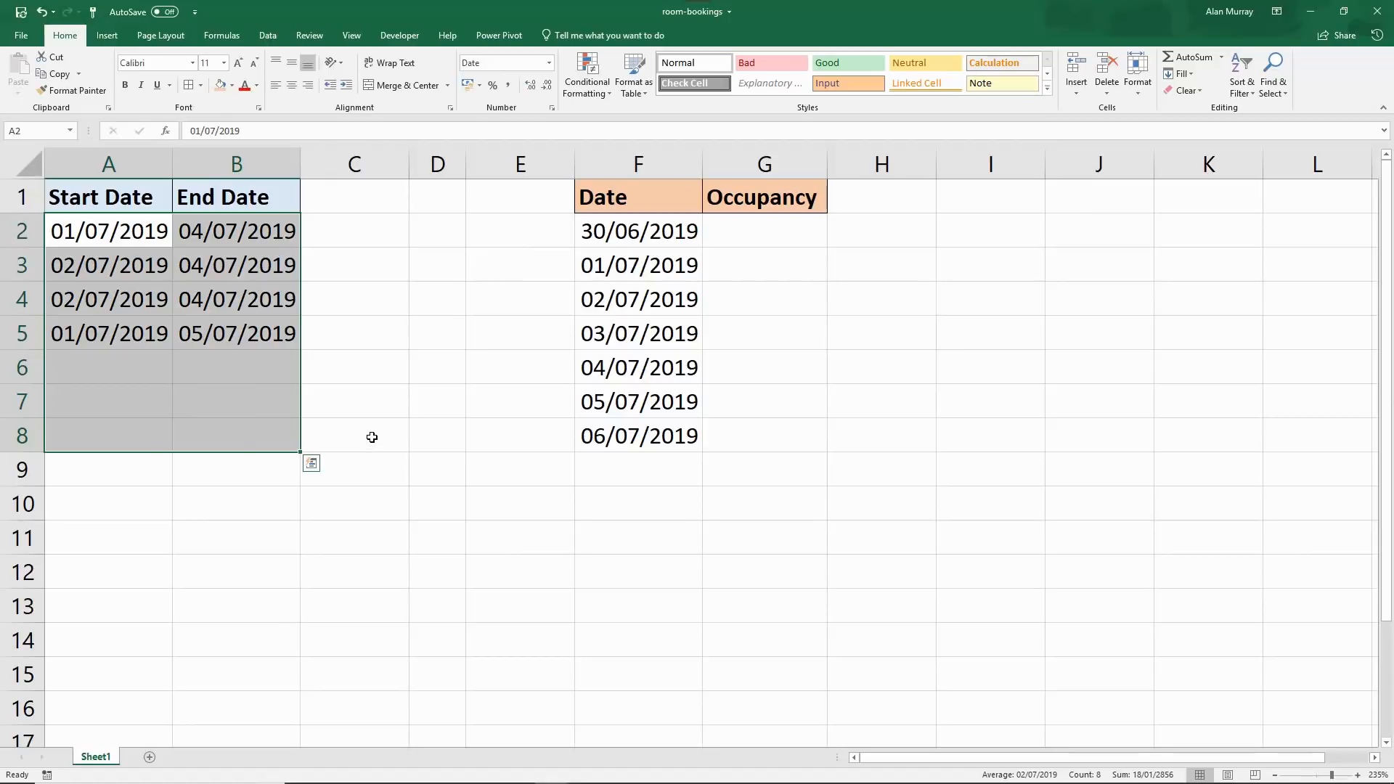
click(354, 435)
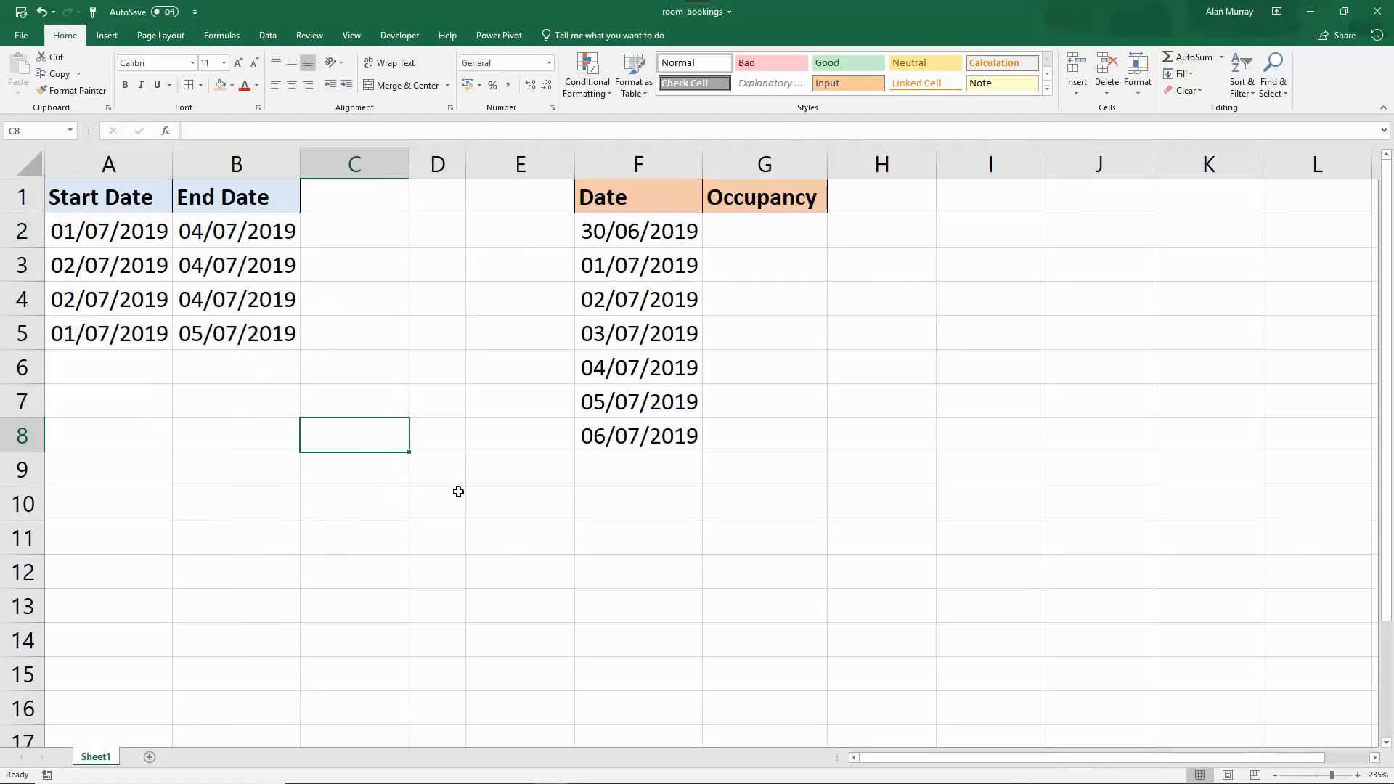
mouse_move(593, 512)
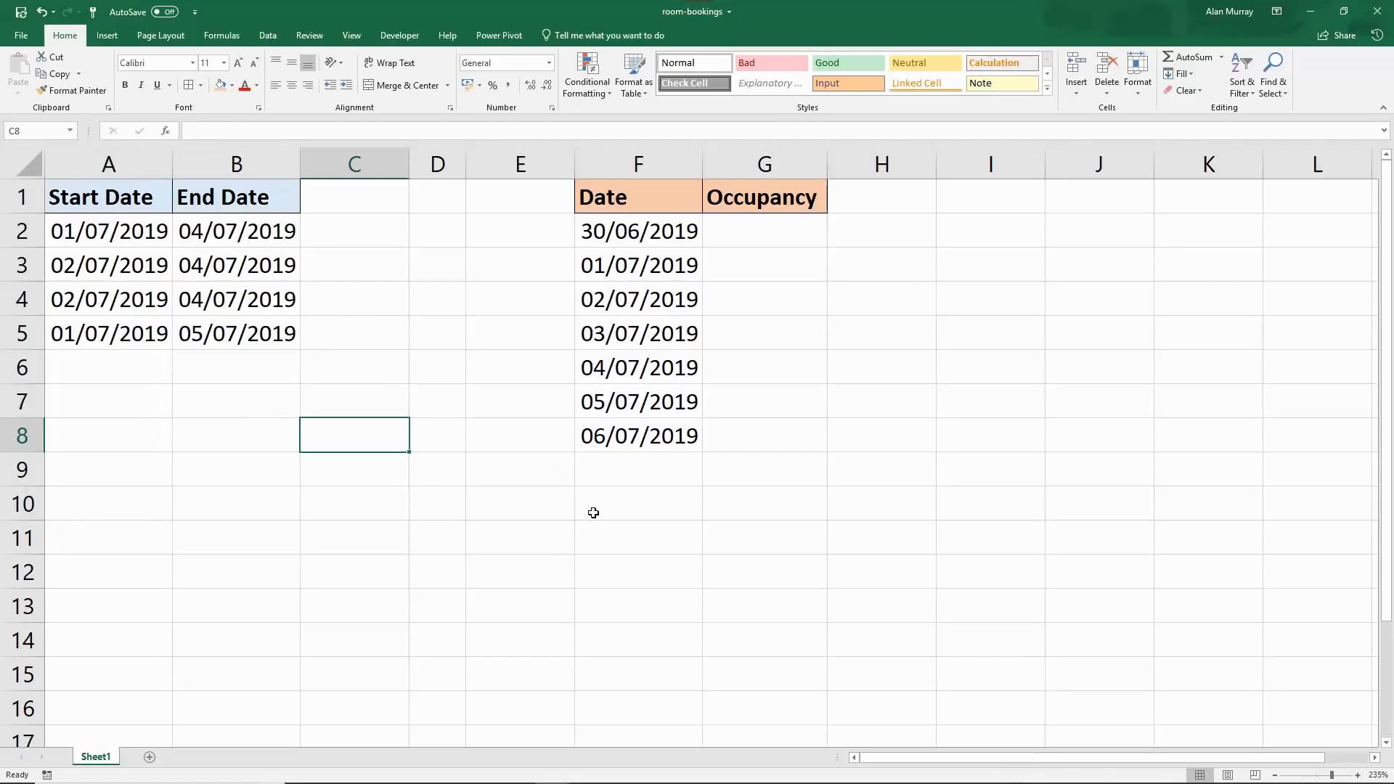
mouse_move(730, 280)
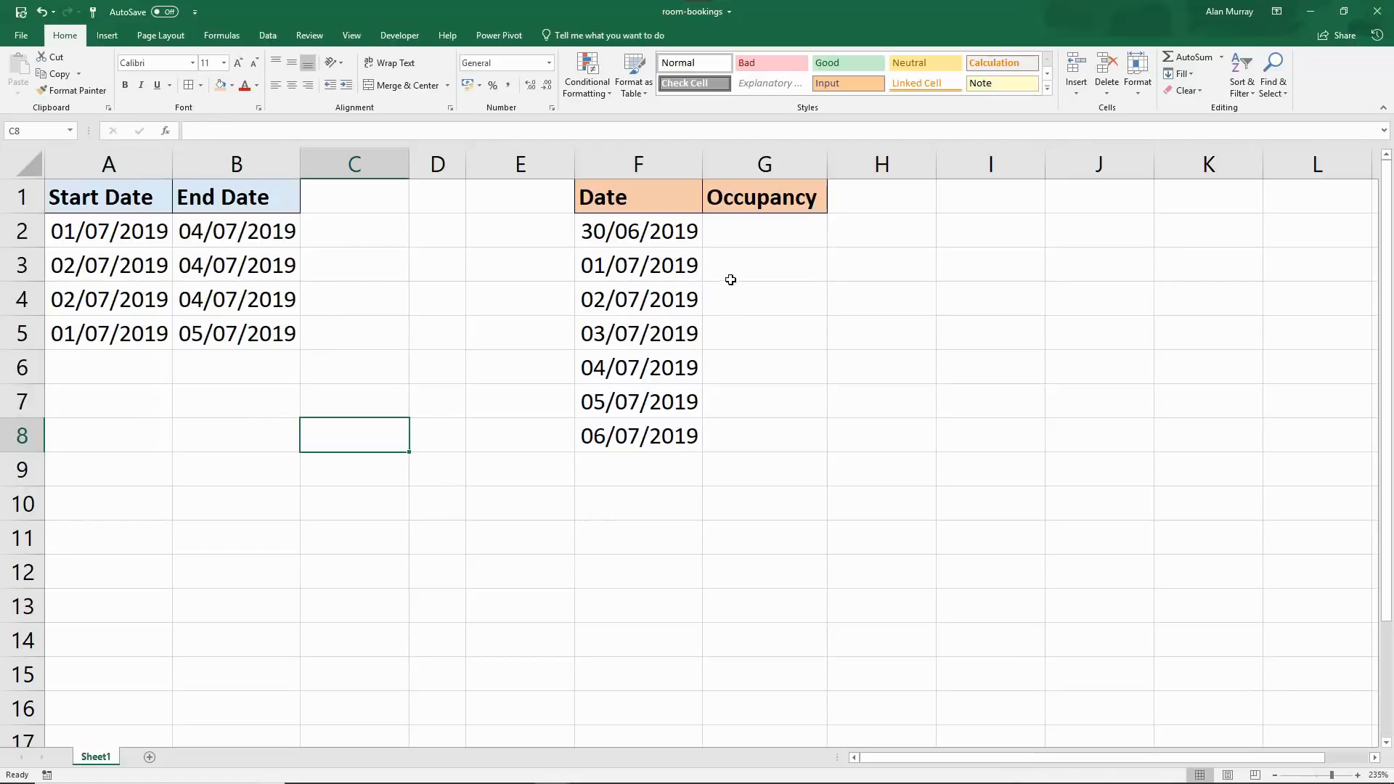
mouse_move(736, 269)
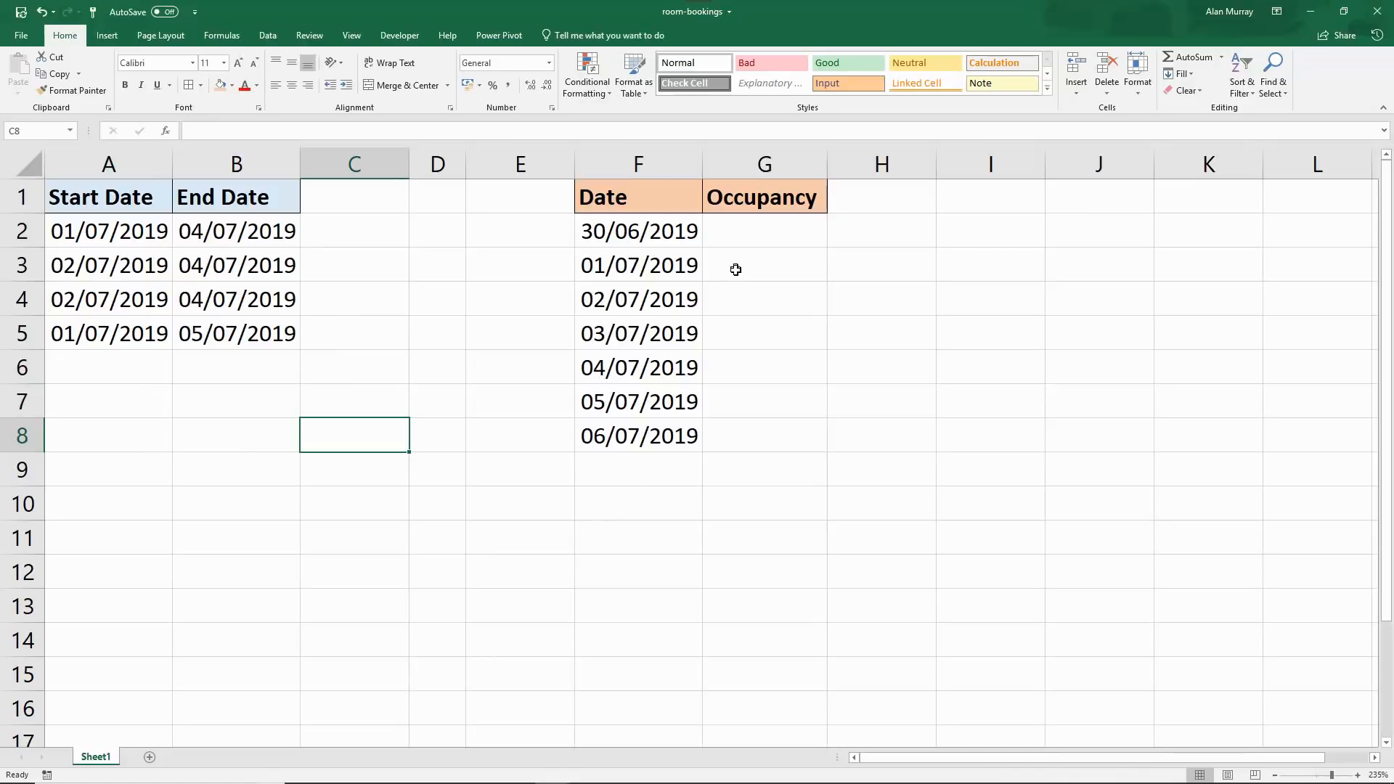
click(764, 300)
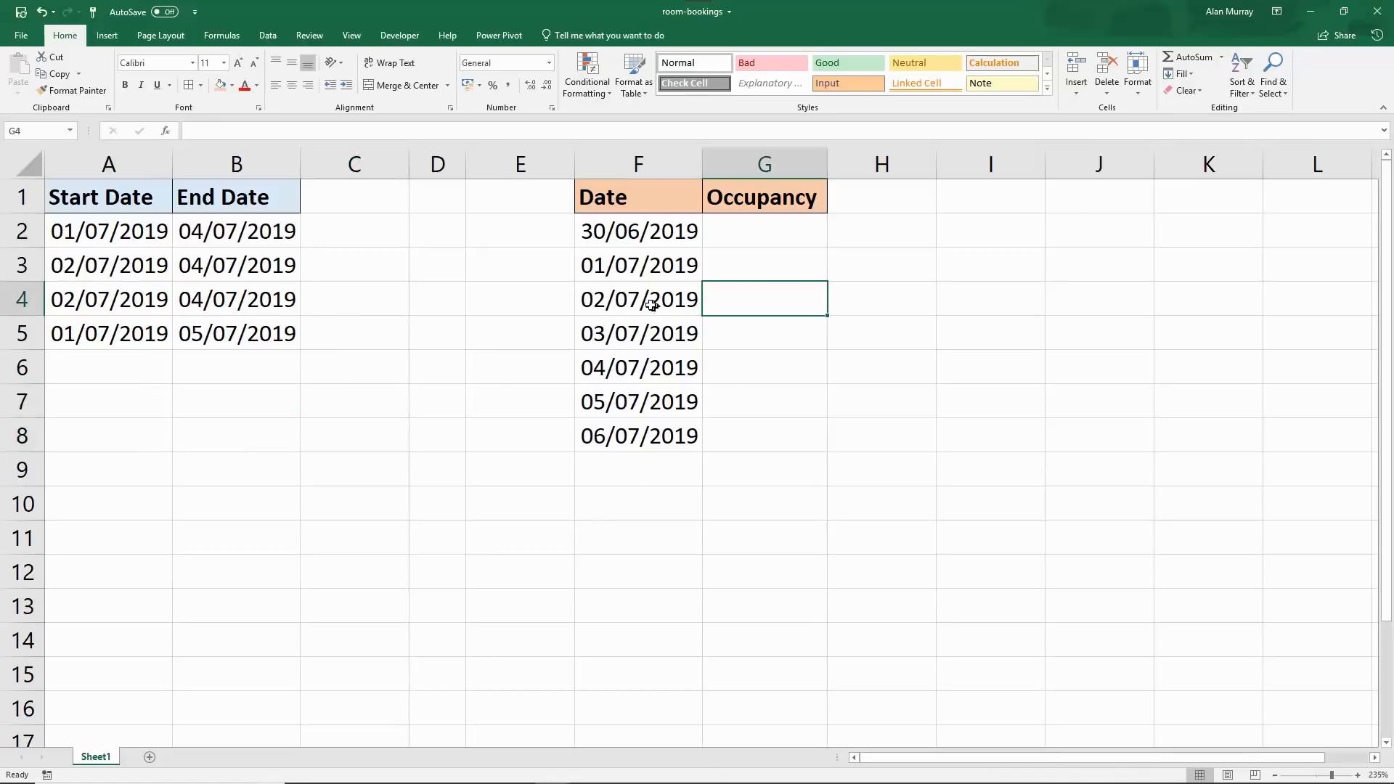
click(639, 333)
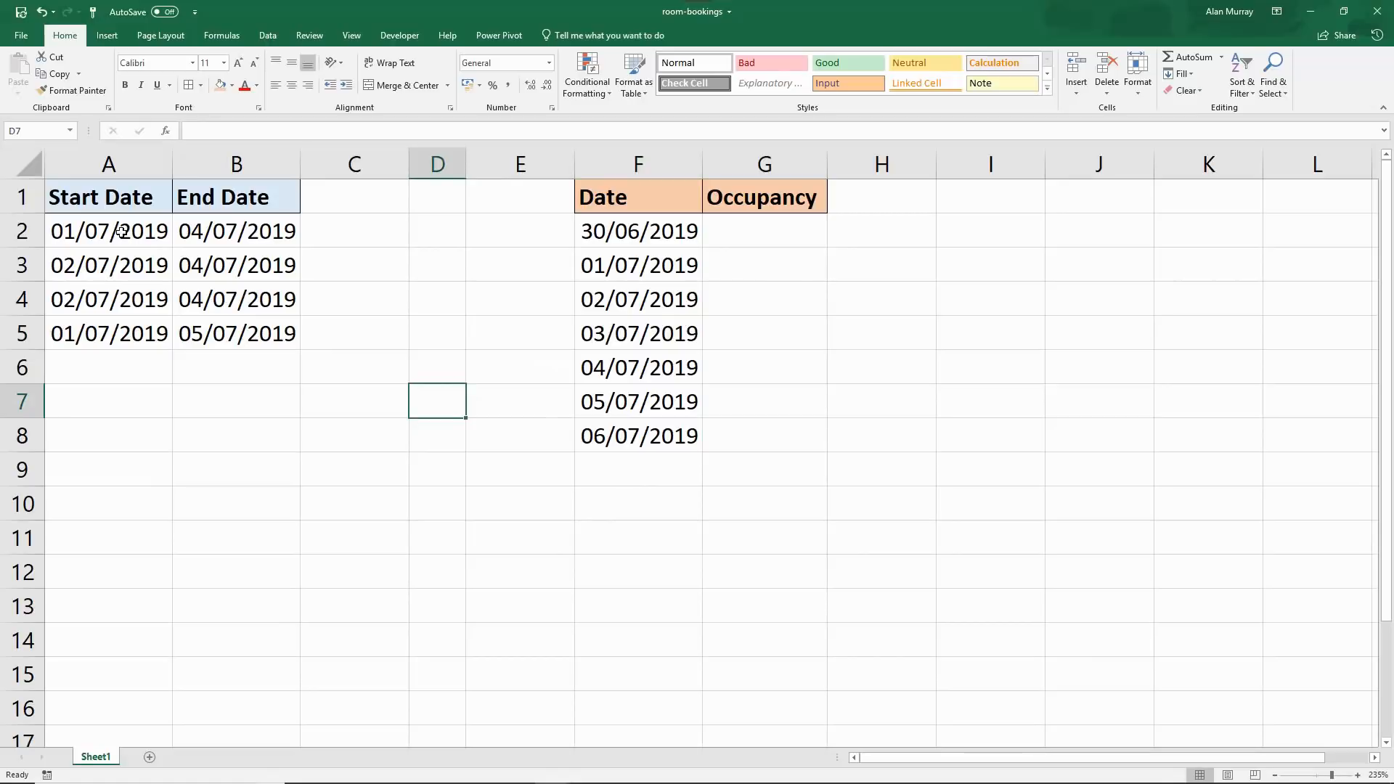
Review each booking's start and end dates, then settle on the first check date 30/06/2019.
click(108, 230)
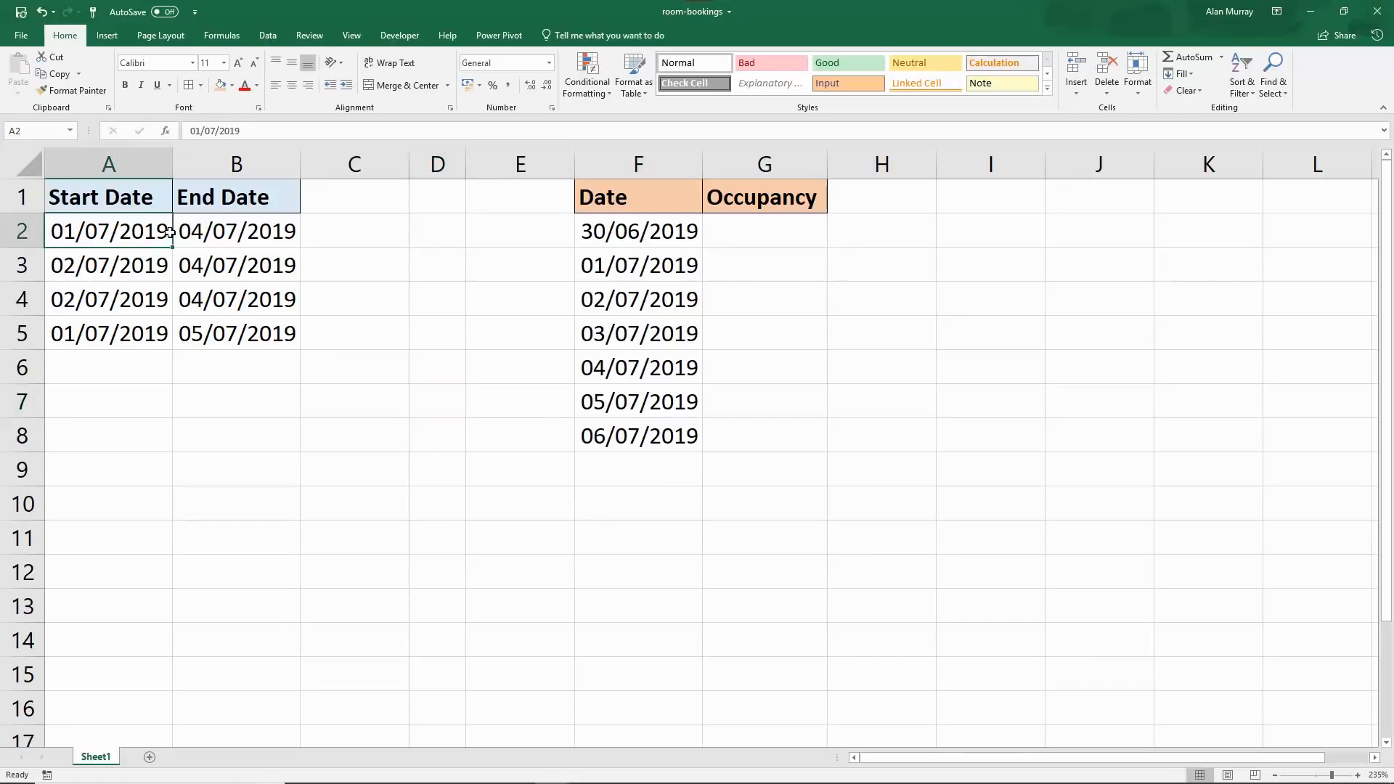
click(236, 265)
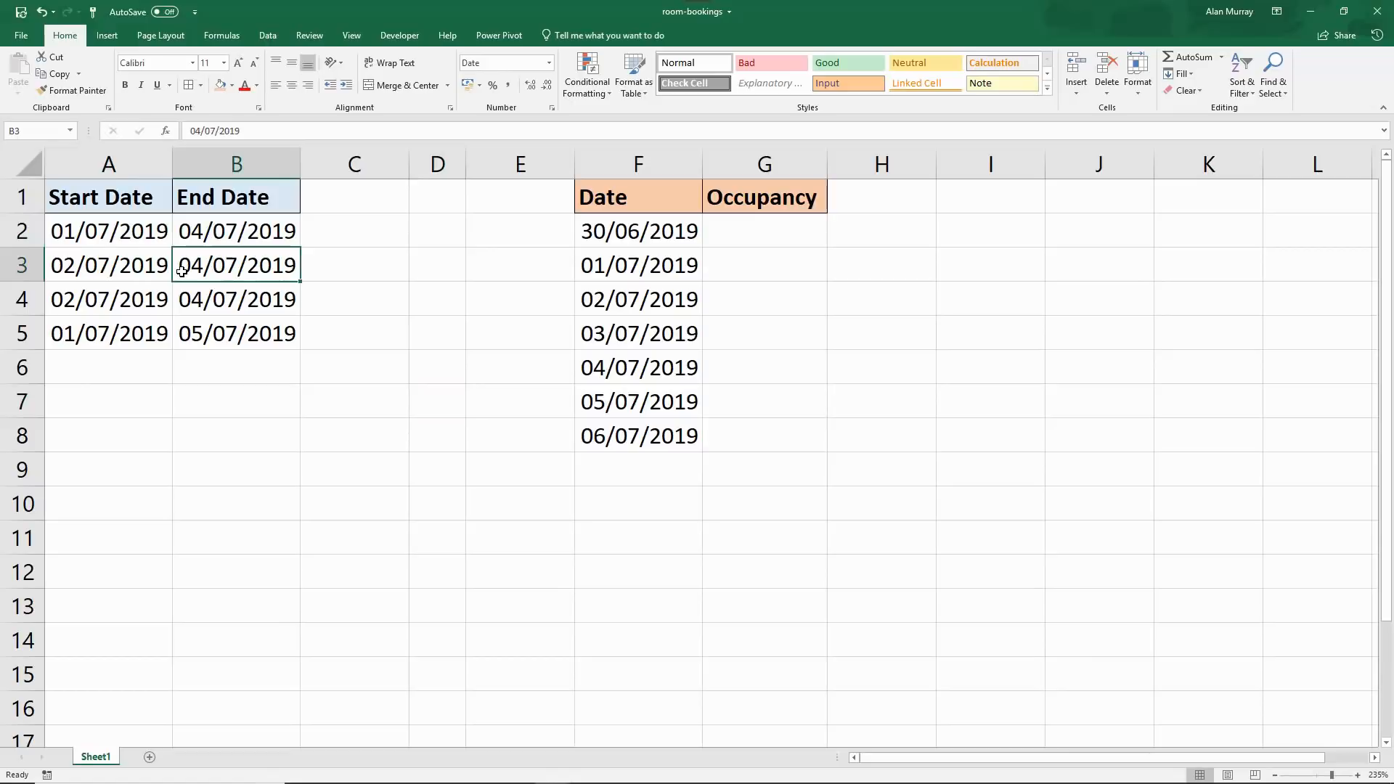
click(108, 231)
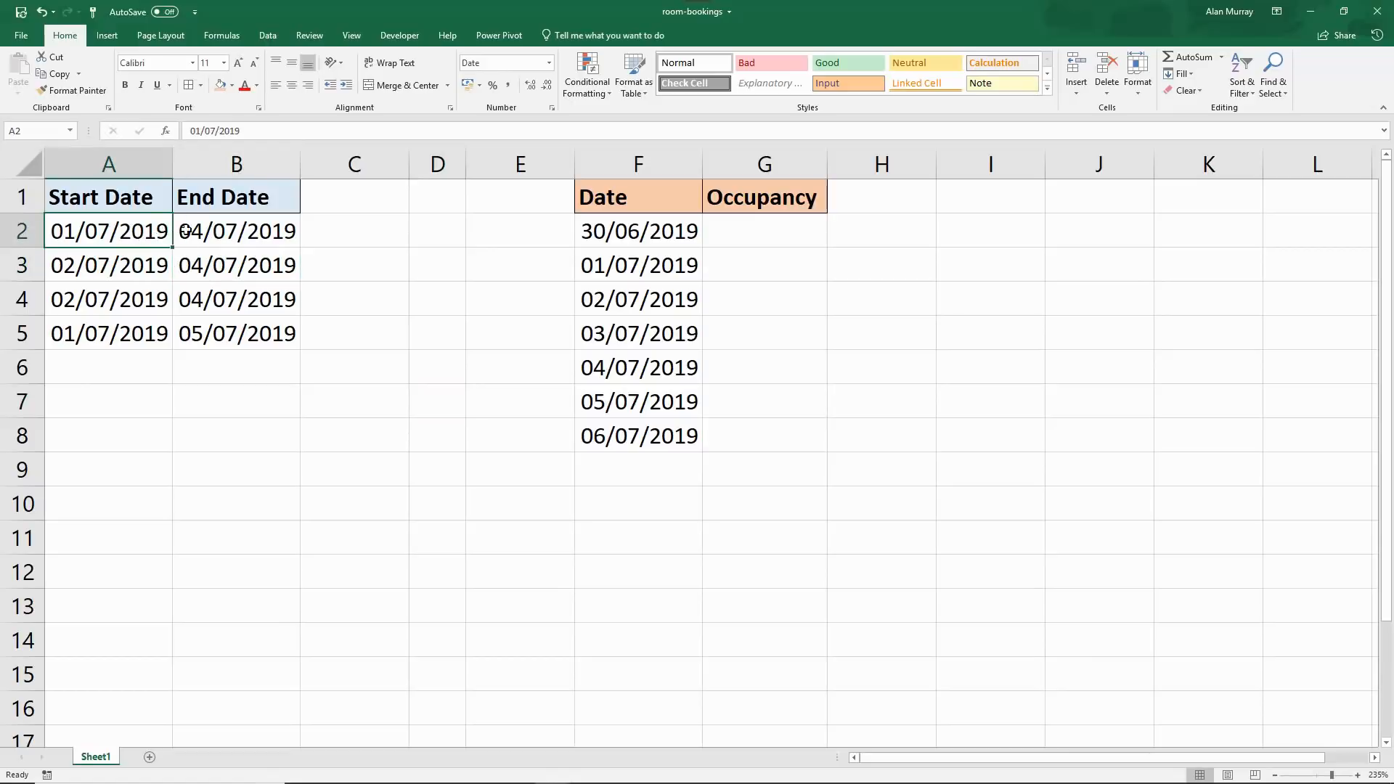
click(227, 231)
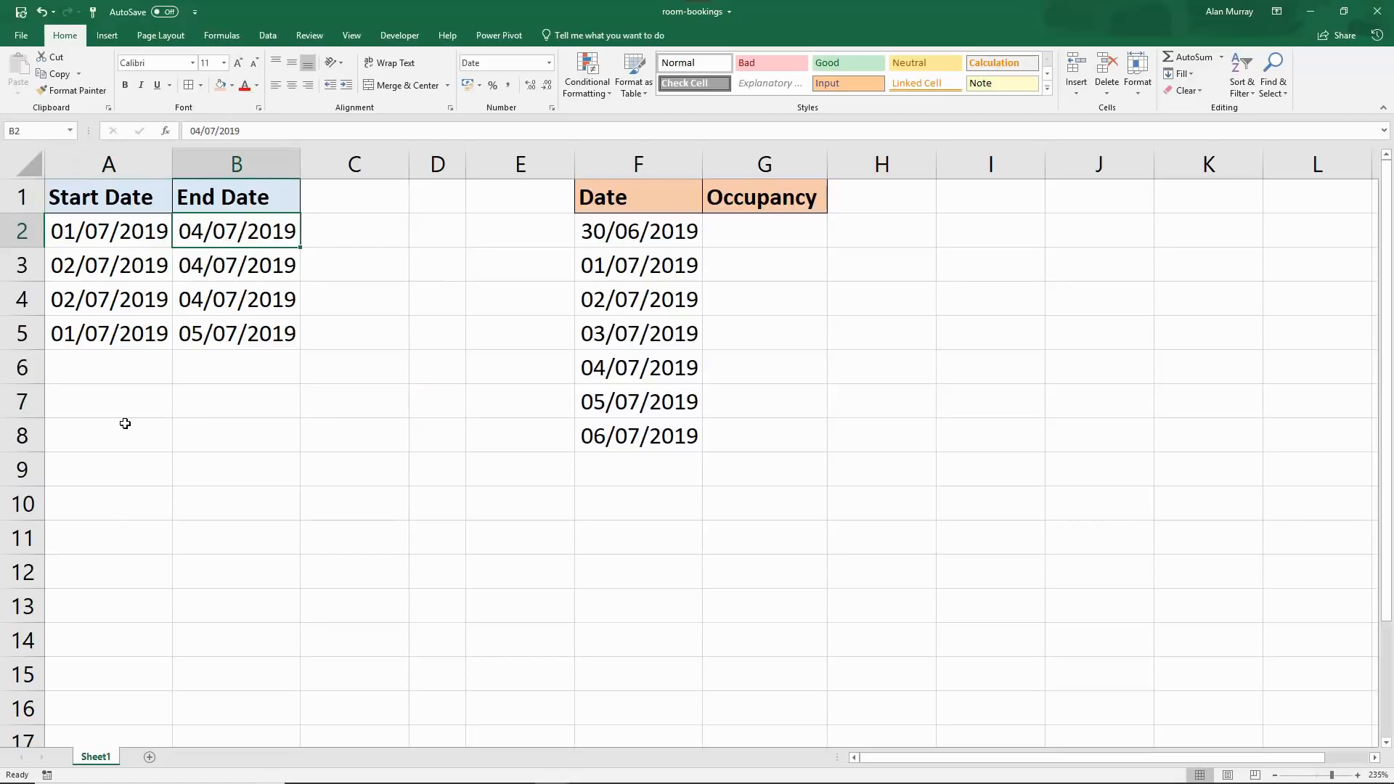
mouse_move(128, 266)
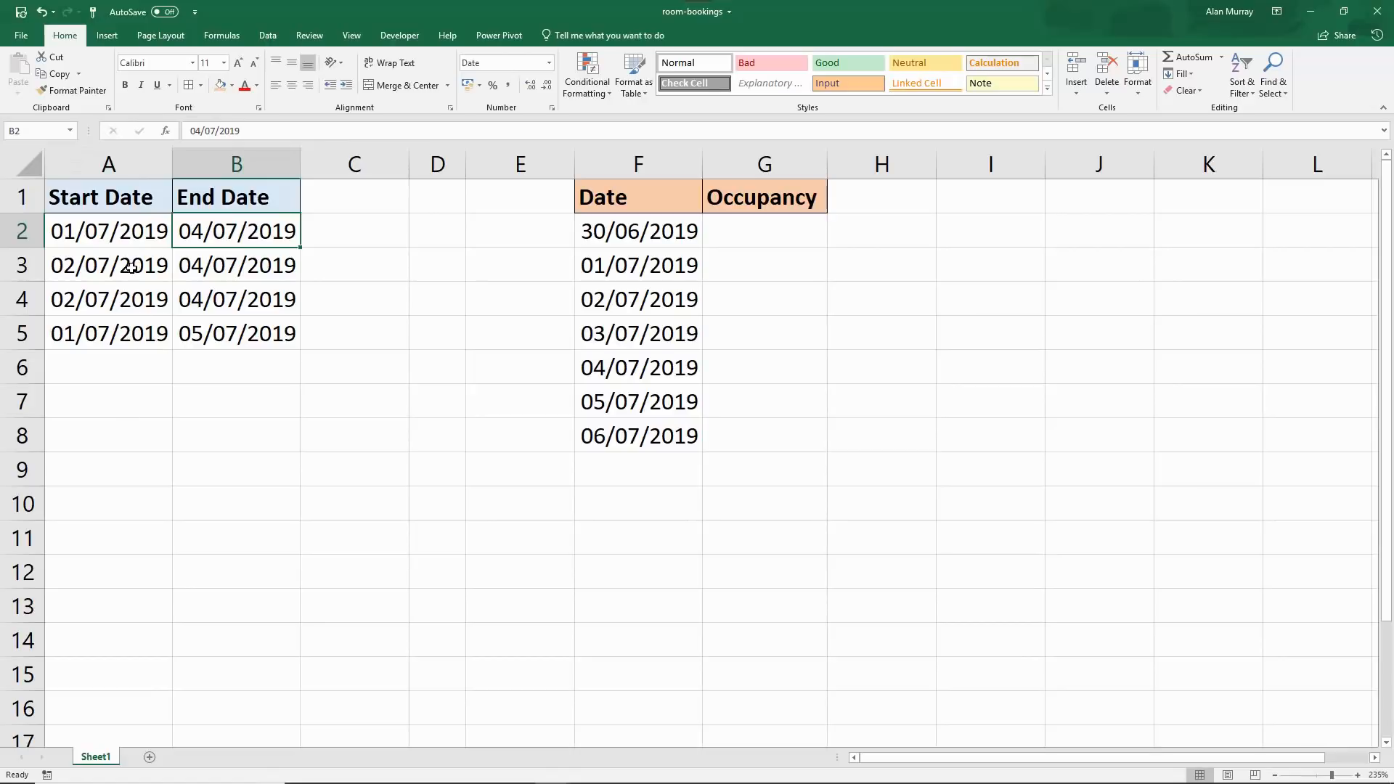
click(107, 265)
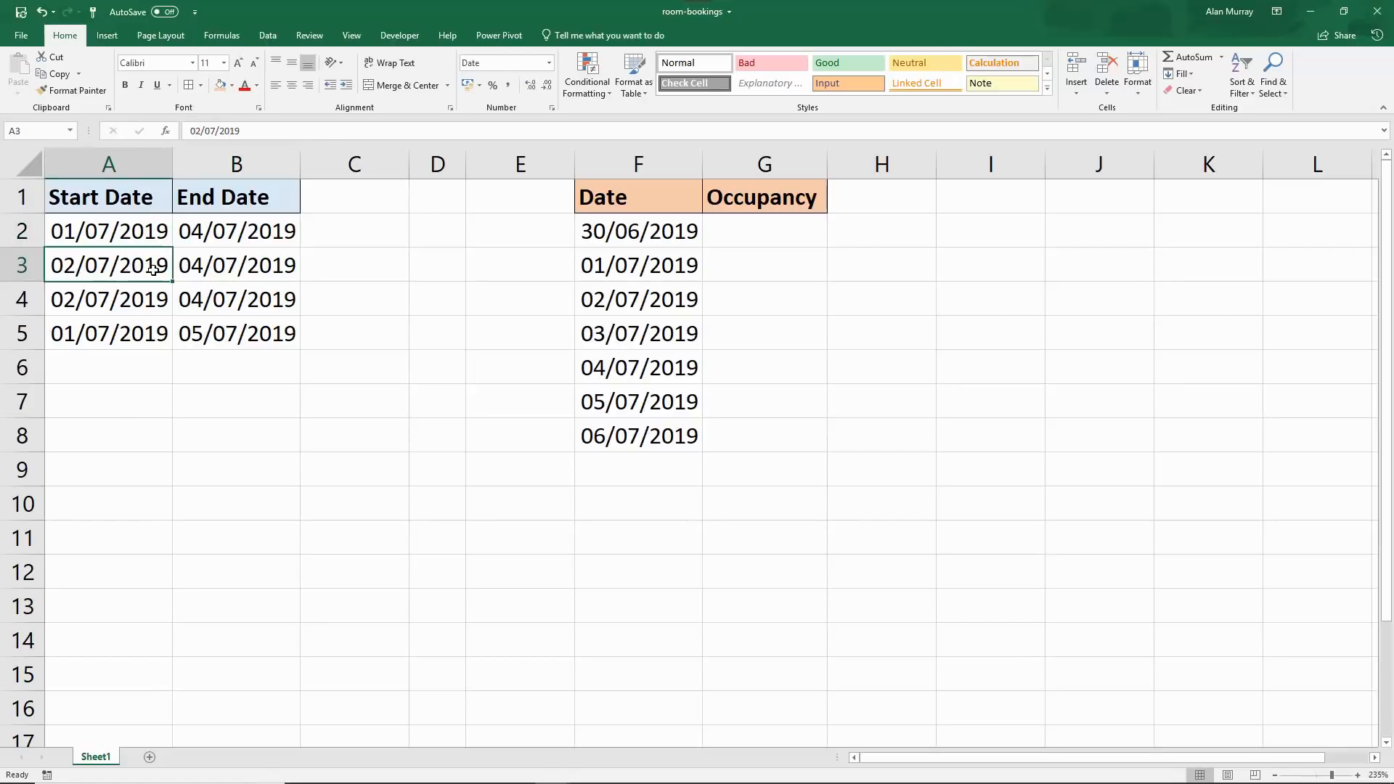
click(235, 333)
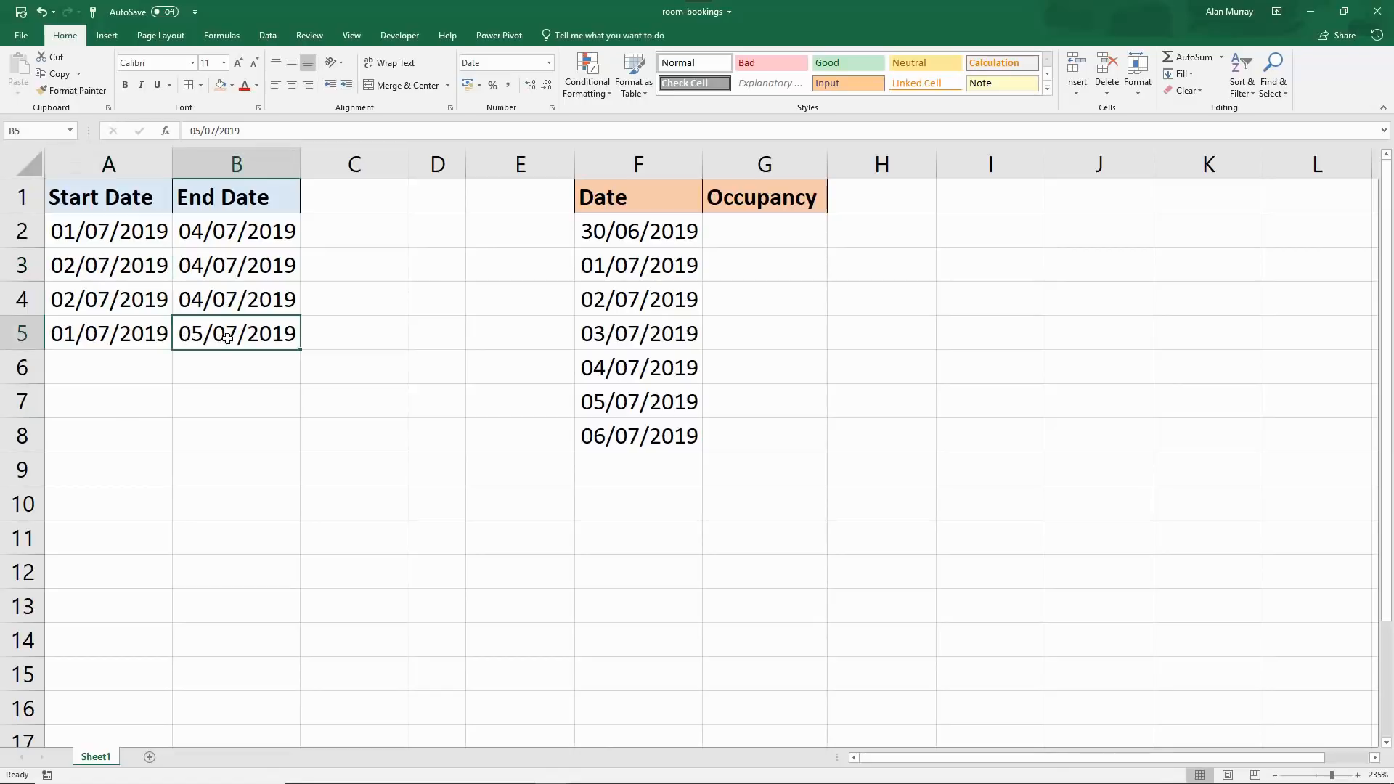
click(271, 401)
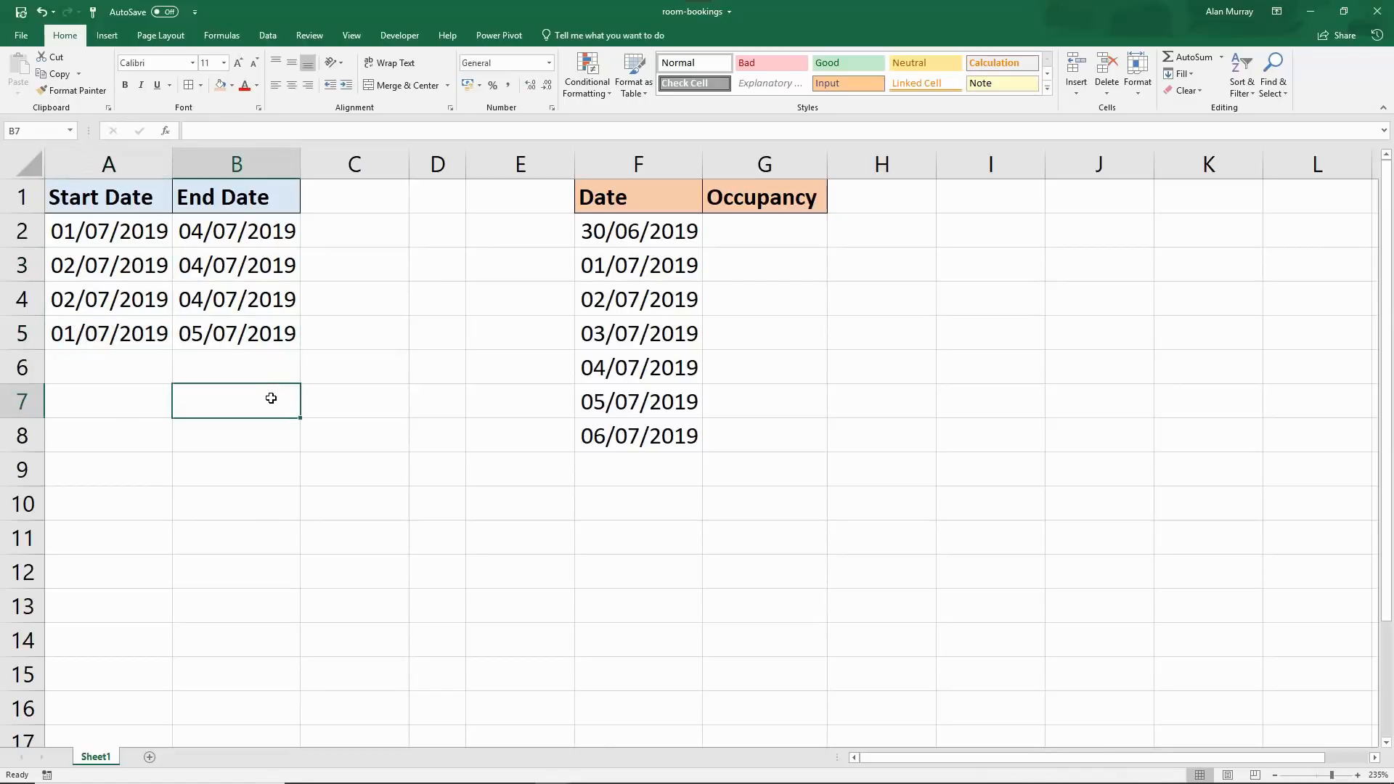
mouse_move(767, 243)
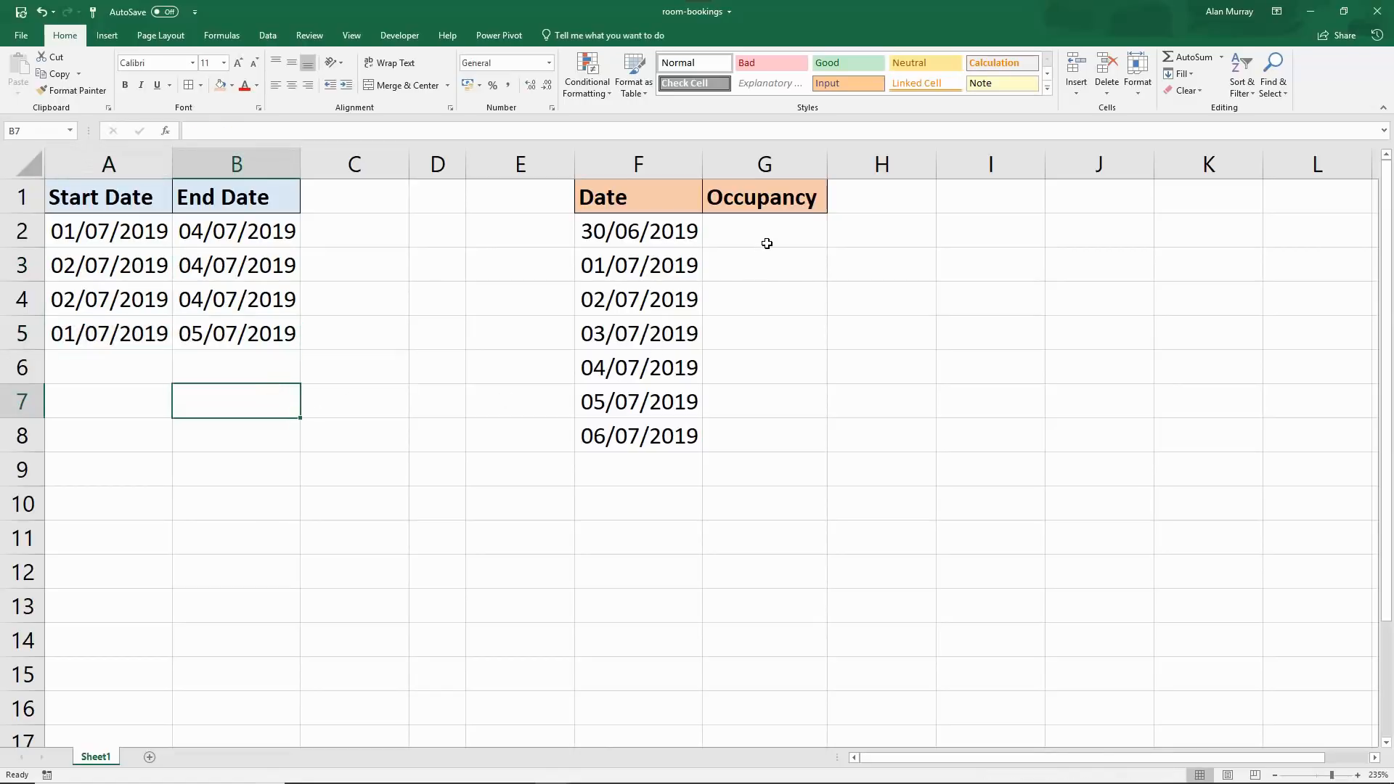
click(638, 231)
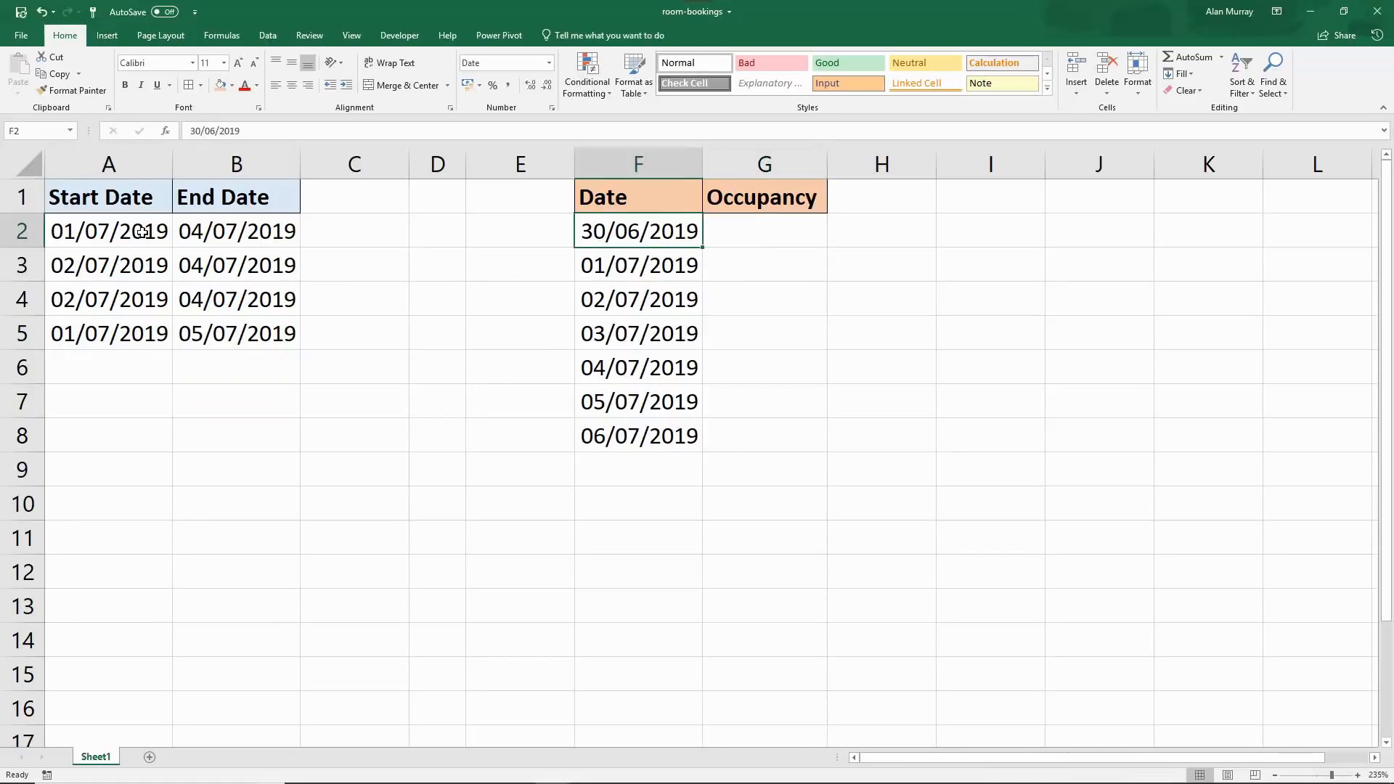
mouse_move(167, 423)
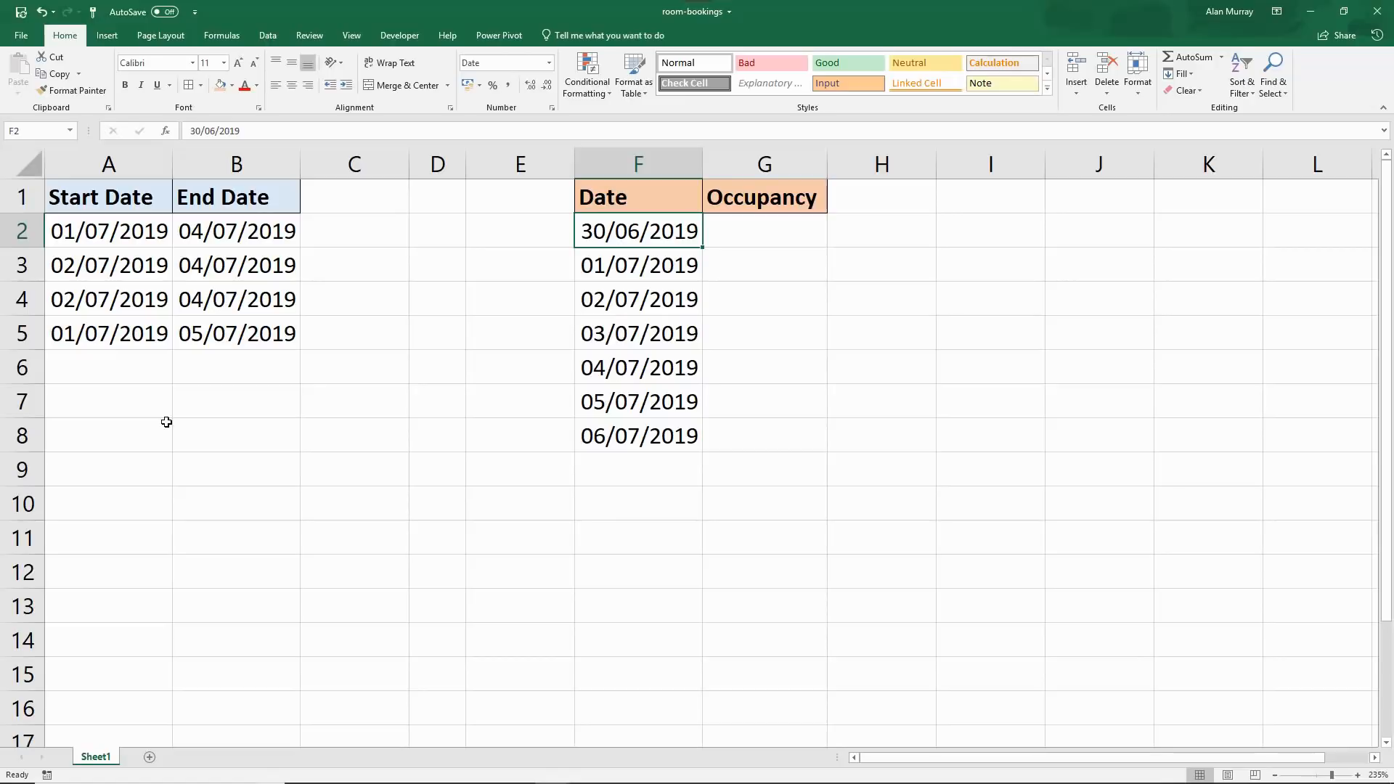
mouse_move(784, 553)
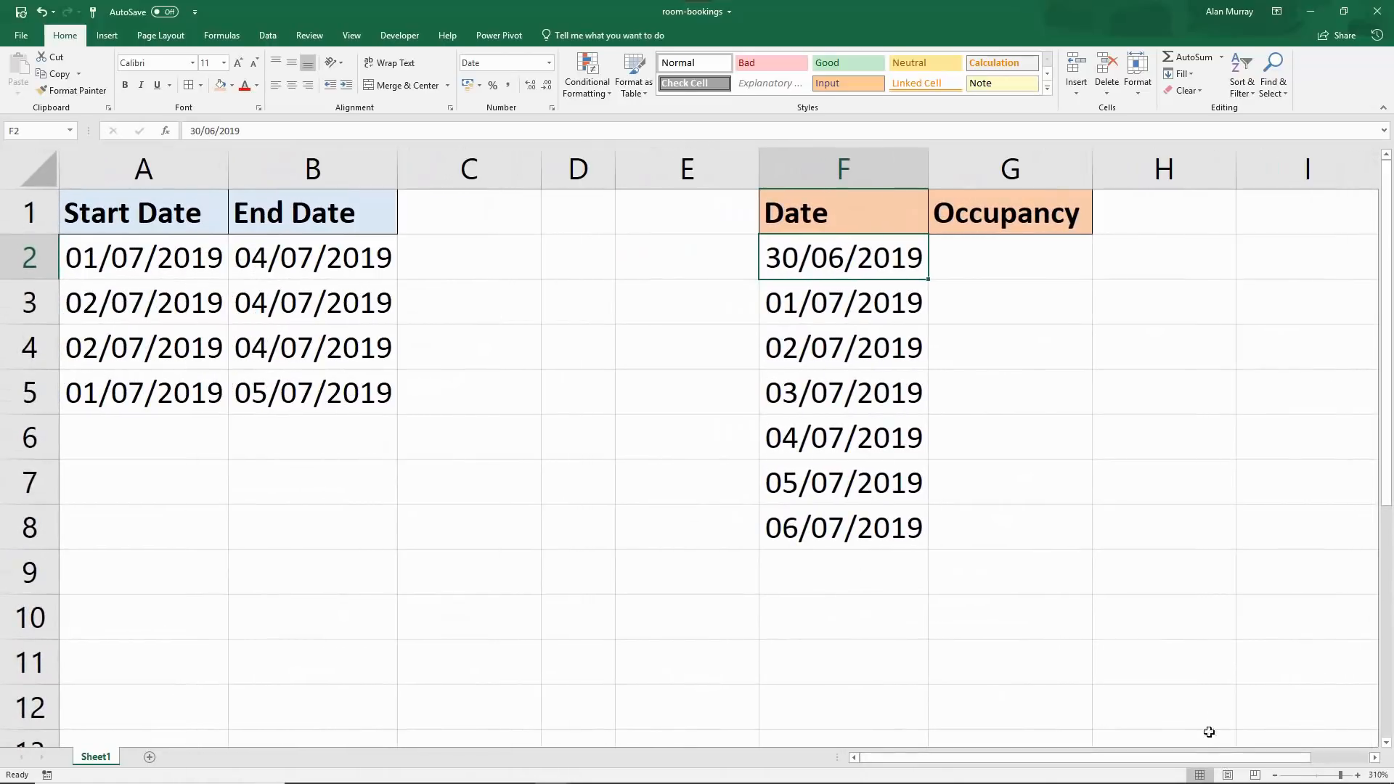
Start G2 as =SUMPRODUCT(( comparing date F2 with >=.
click(999, 258)
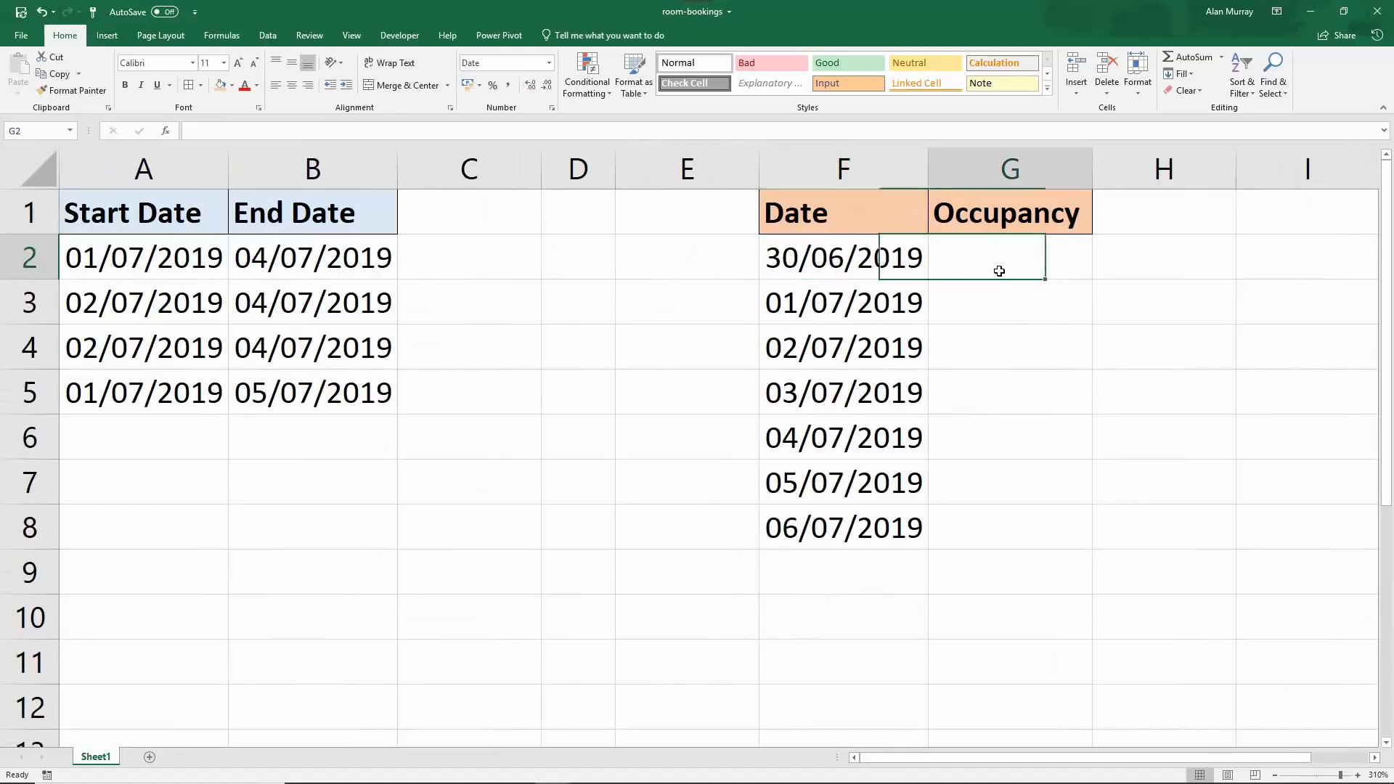
text(=)
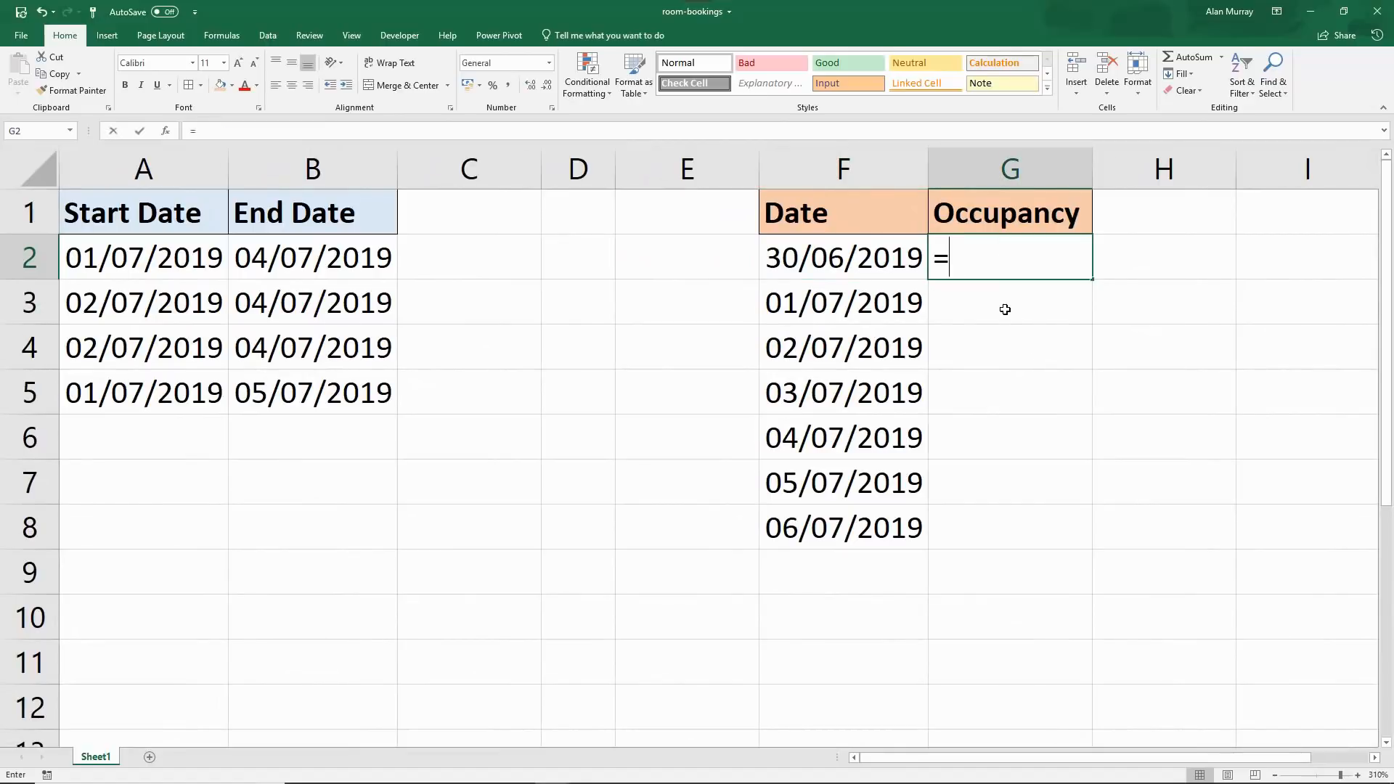
text(sum)
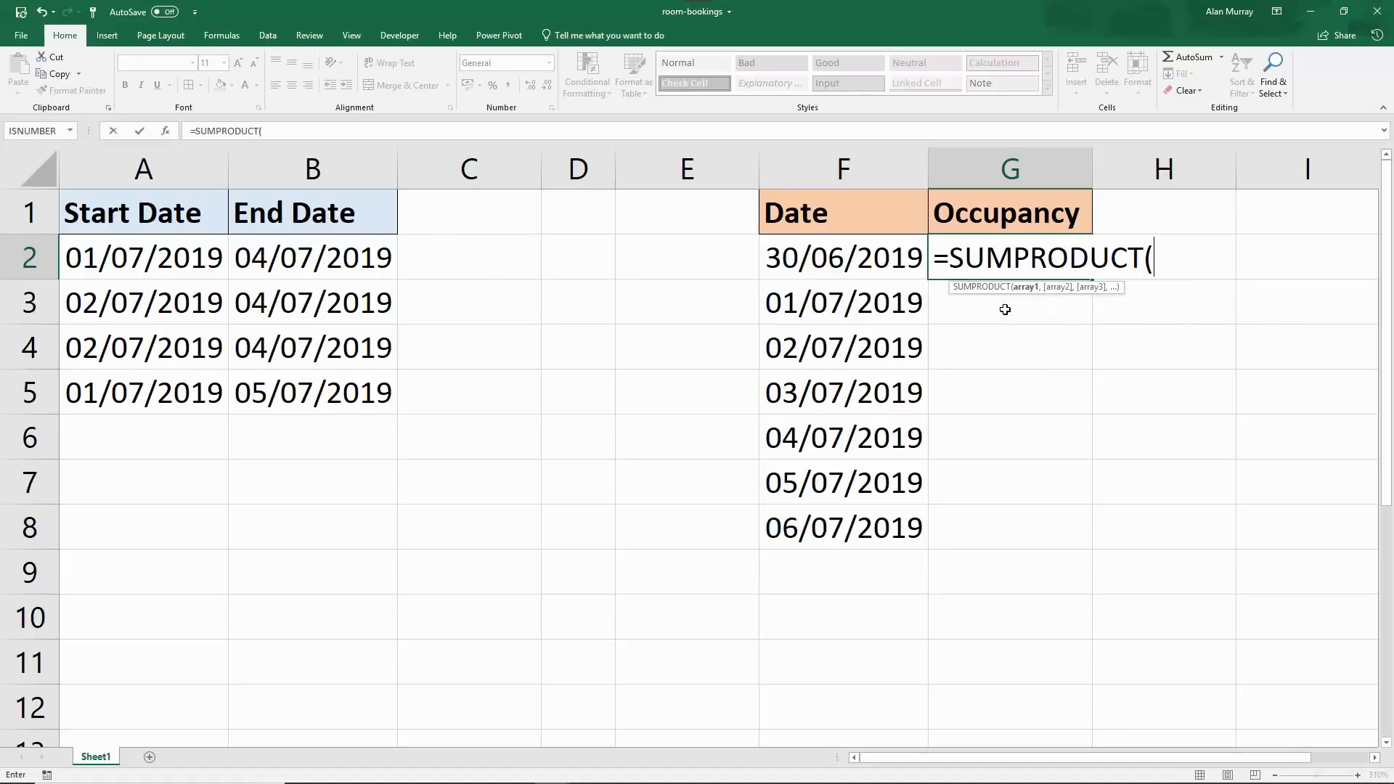
mouse_move(1025, 306)
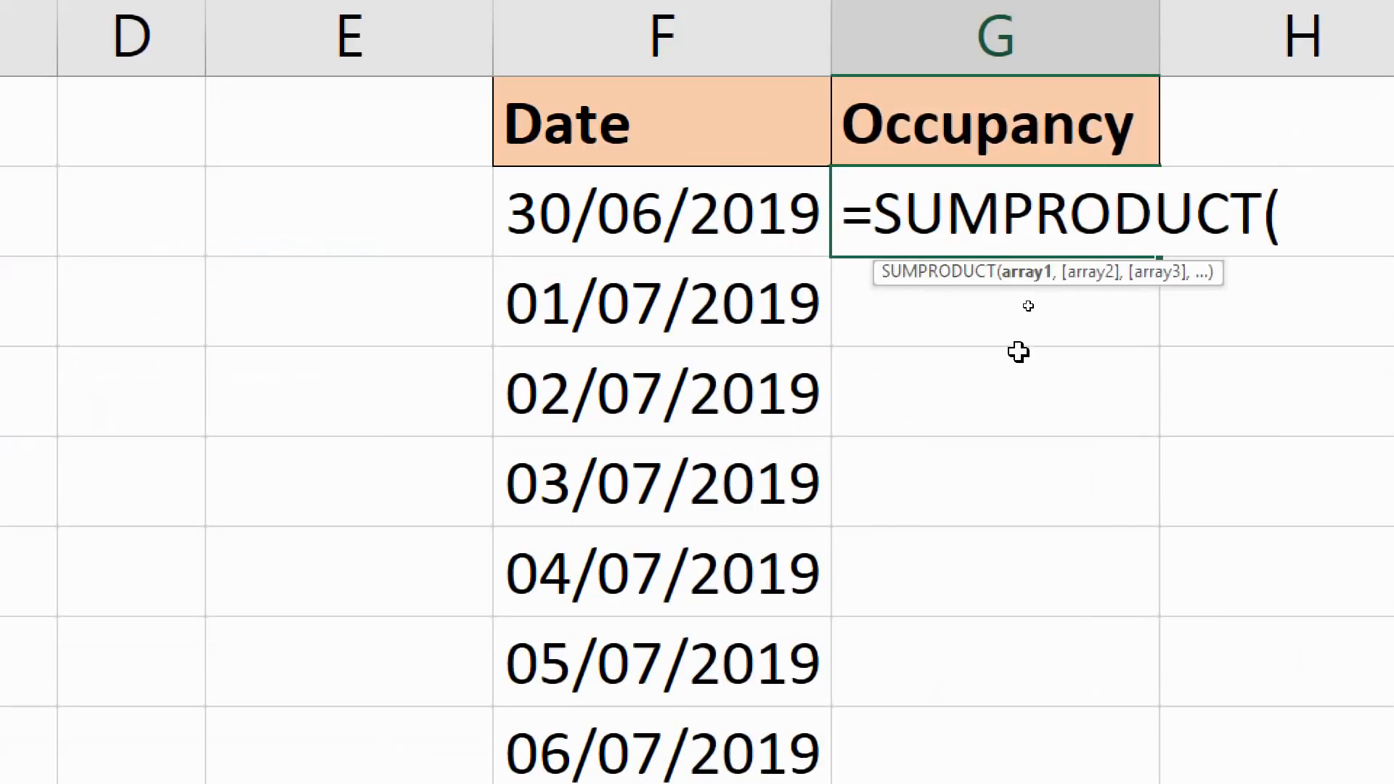
mouse_move(1107, 293)
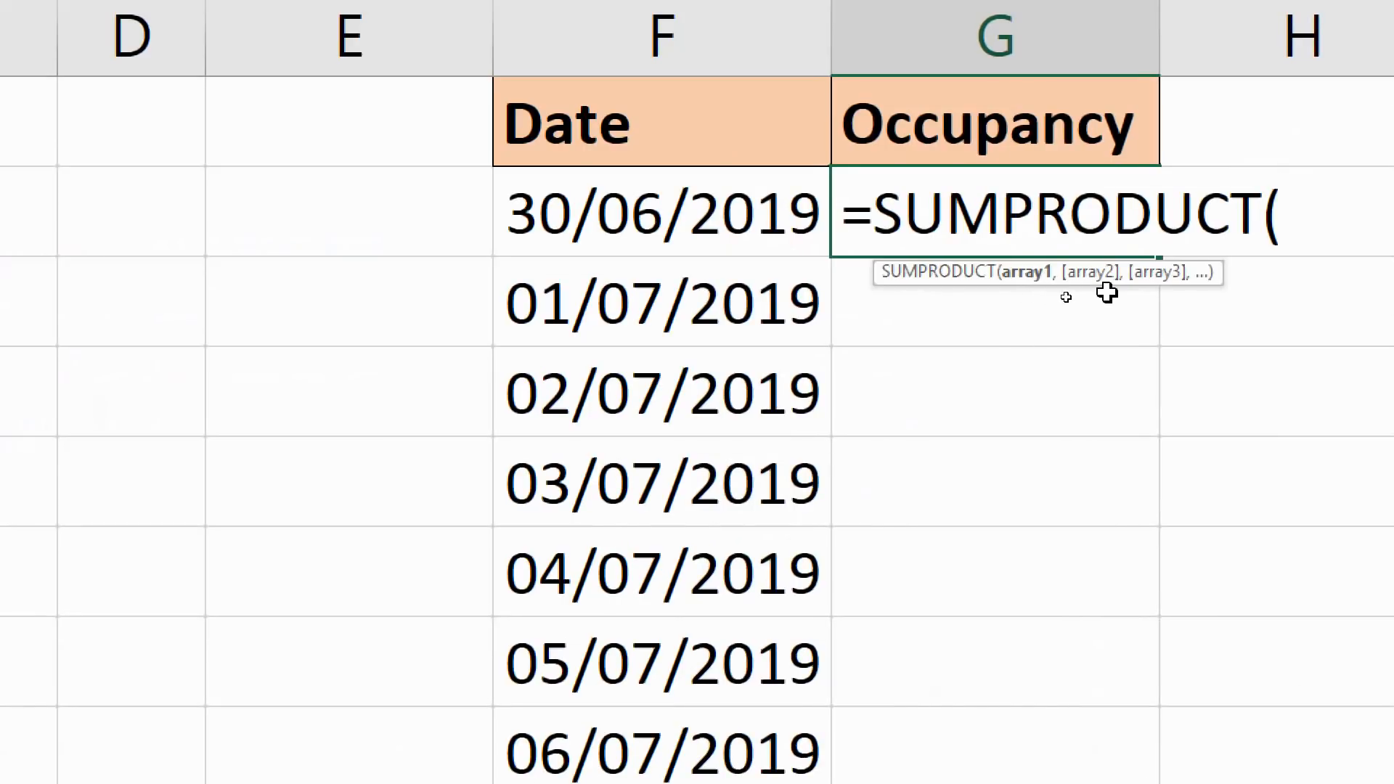
mouse_move(1100, 424)
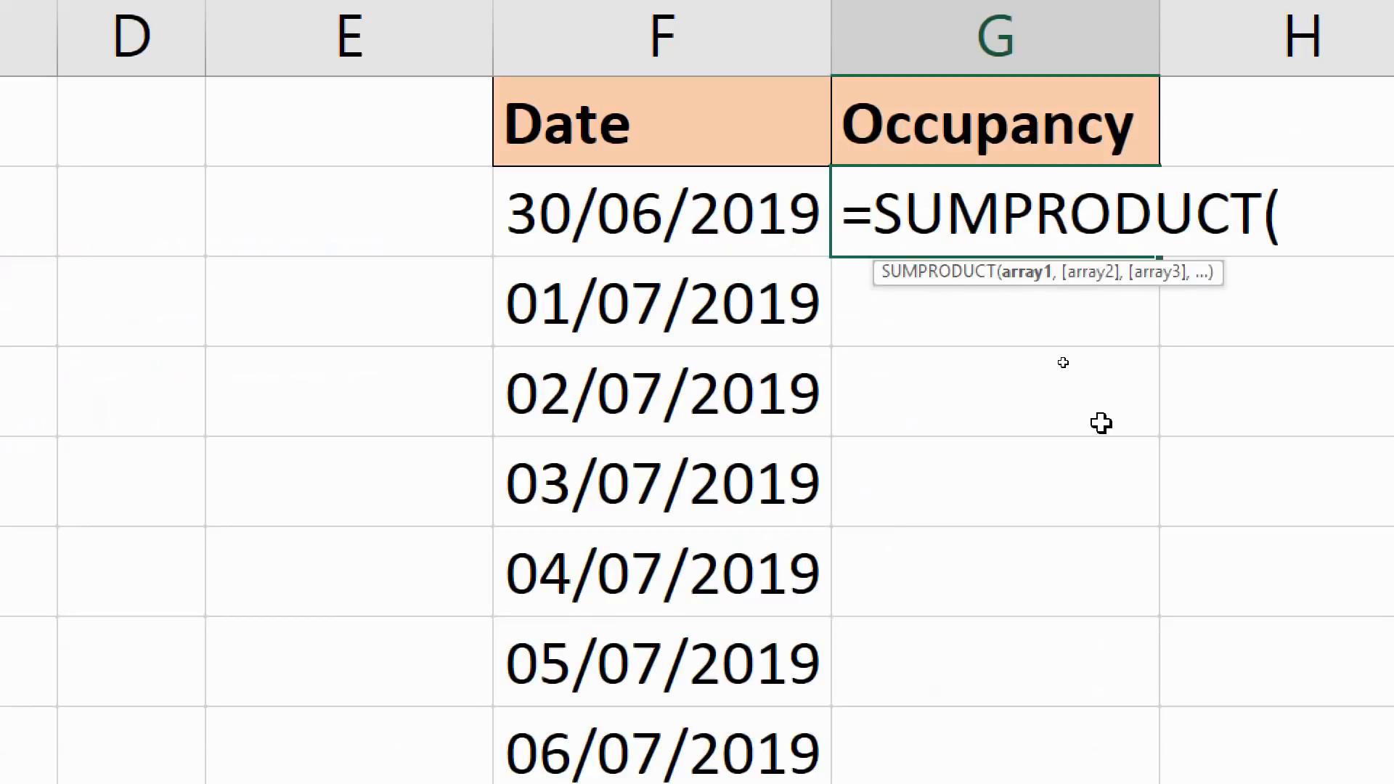
text((F2)
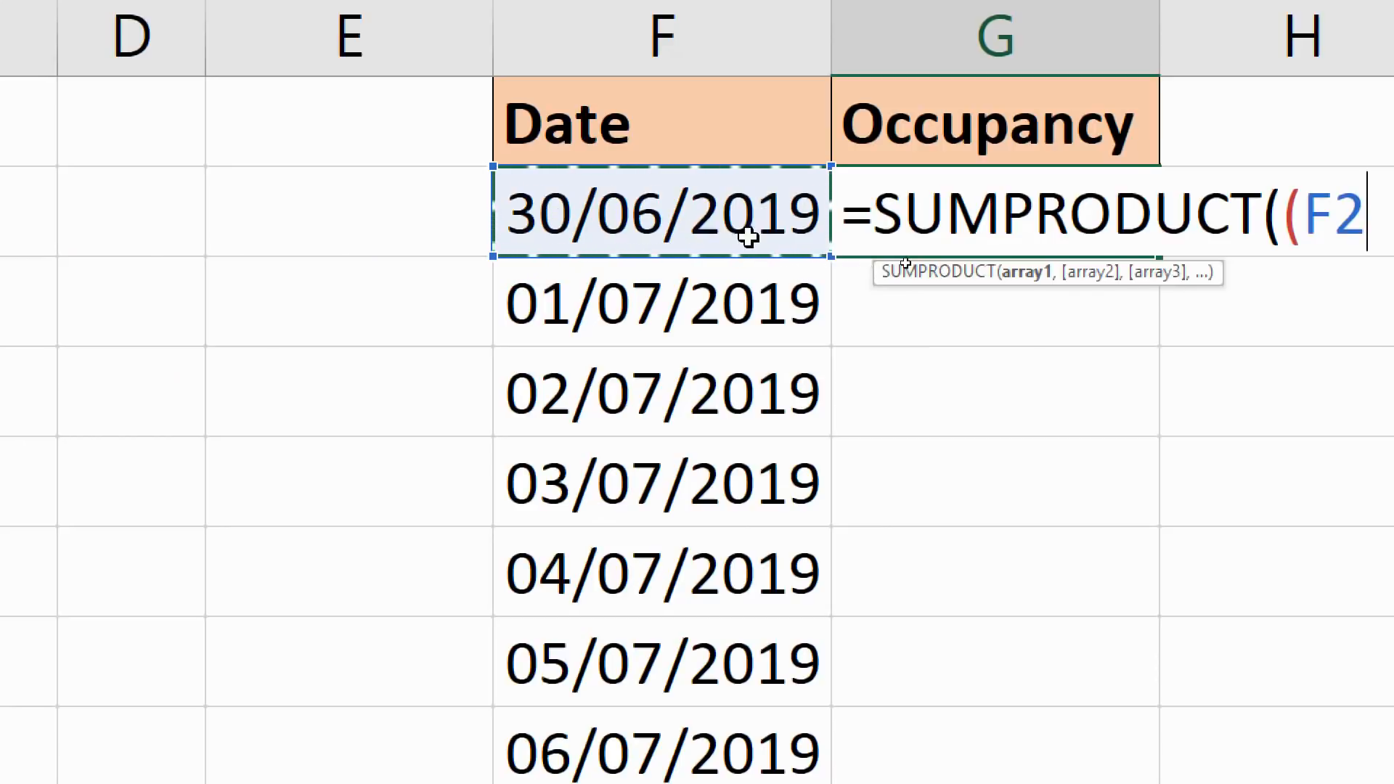
mouse_move(608, 223)
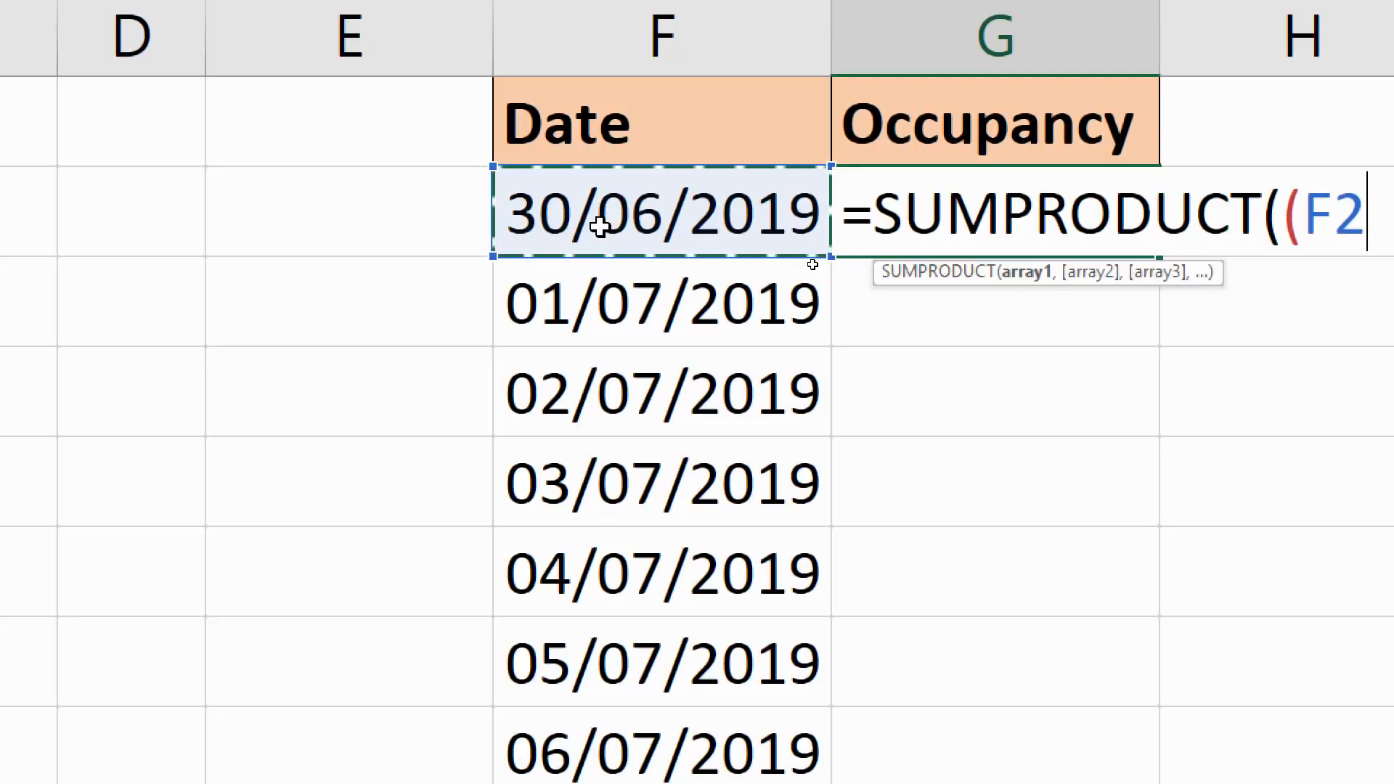
text(>=)
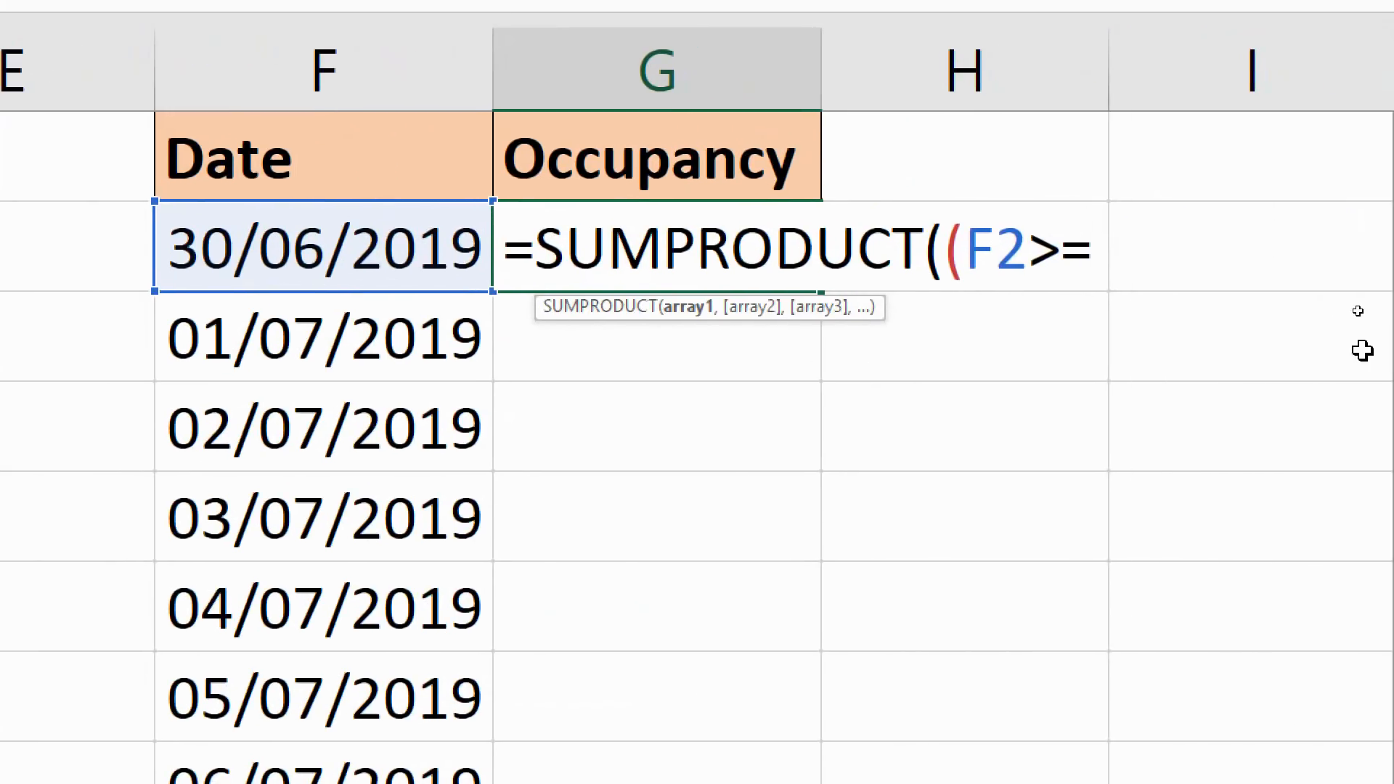
mouse_move(1239, 291)
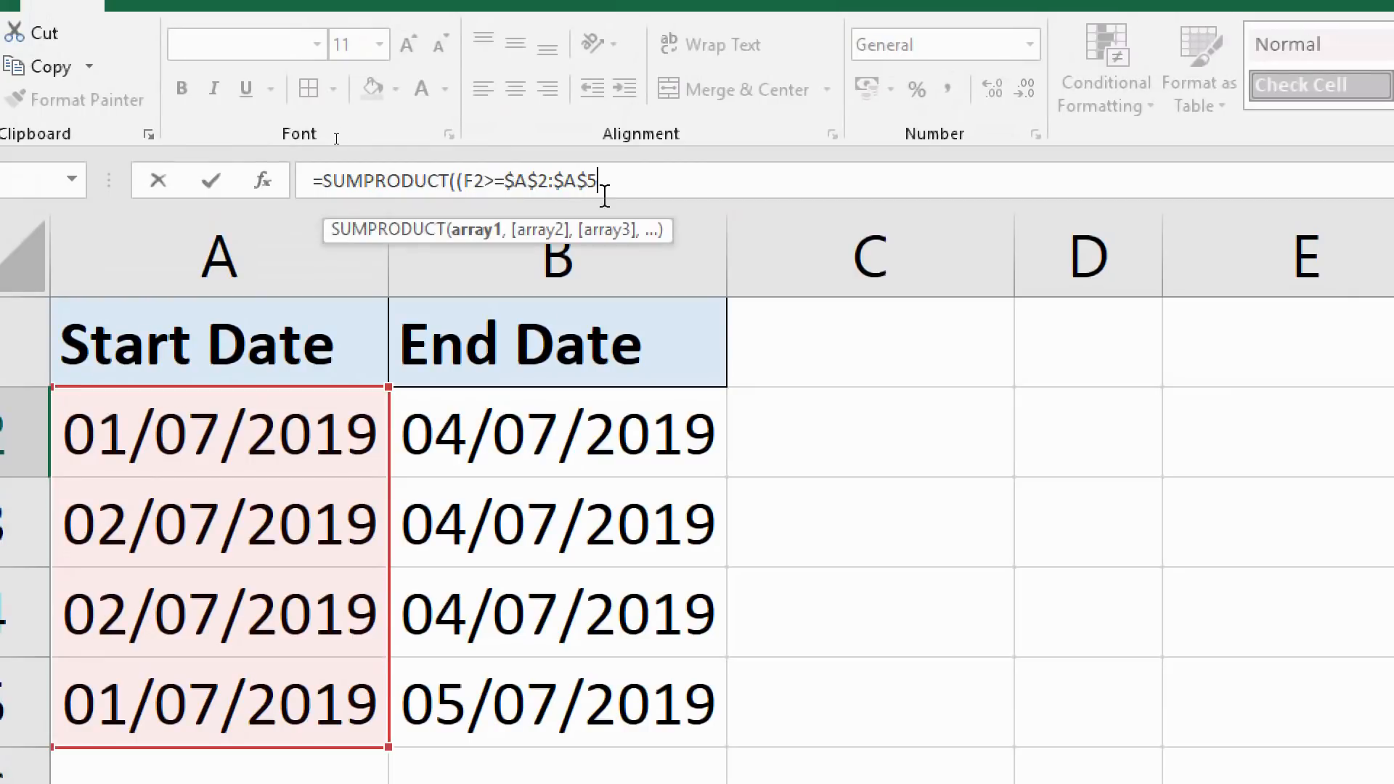
Close the F2>=$A$2:$A$5 test and begin multiplying by a second test with *(.
text())
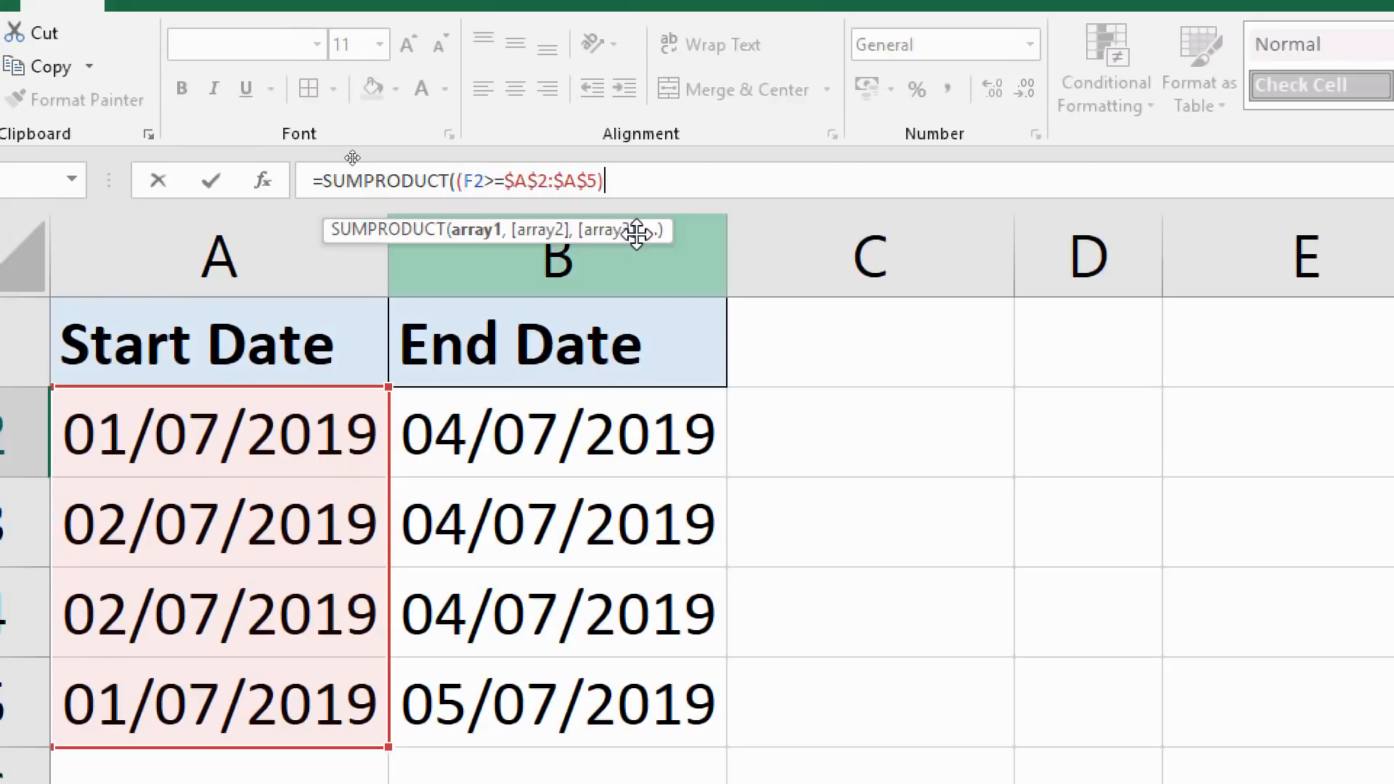
text(*)
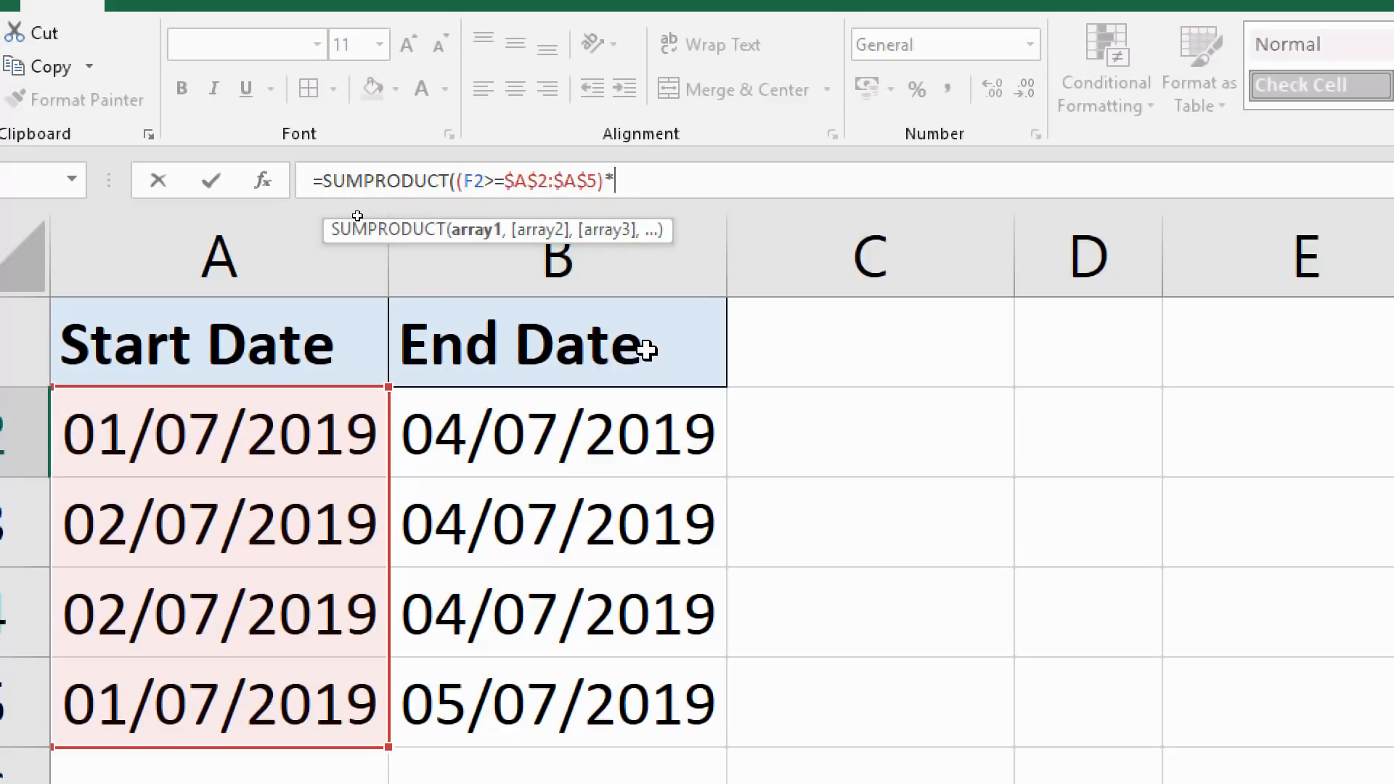
text((F2)
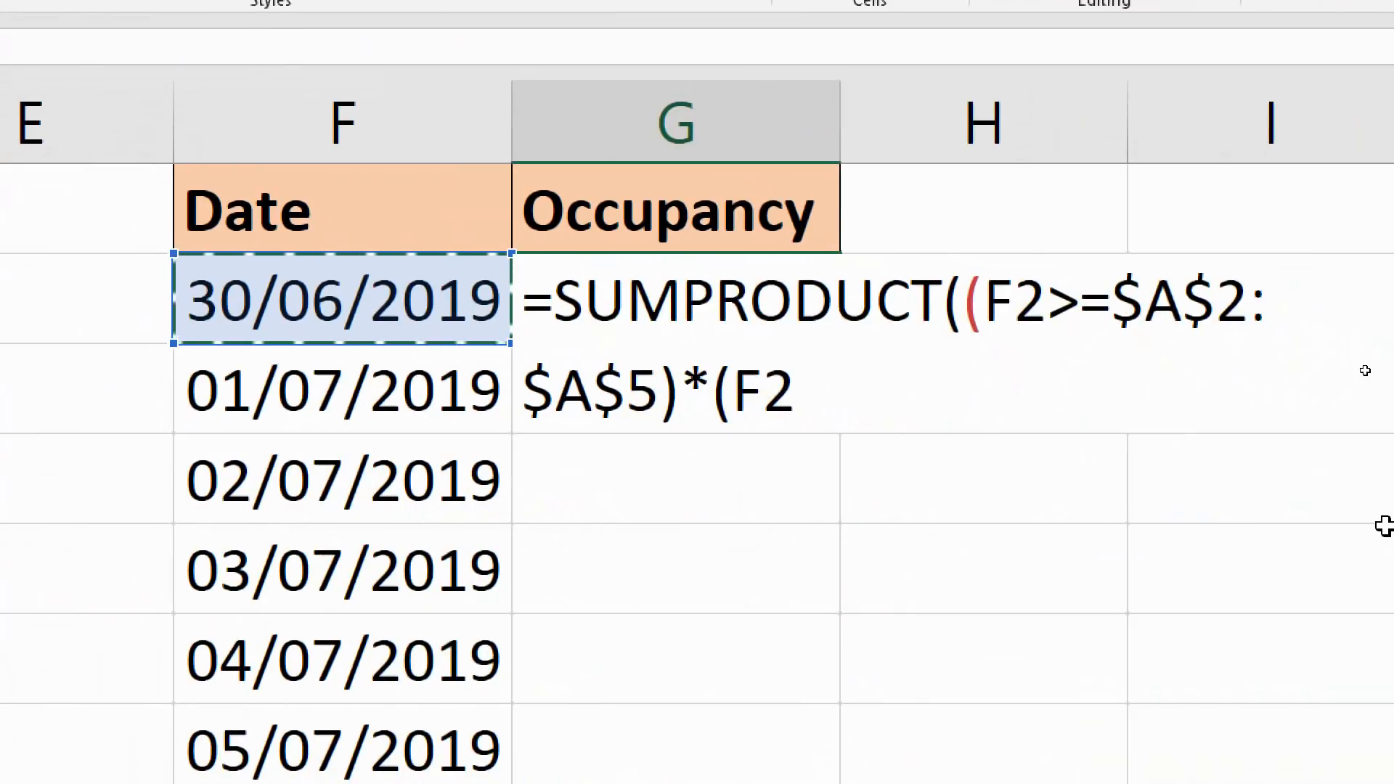
Add the F2<$B$2:$B$5 end-date test and enter the formula; G2 shows 0.
text(<)
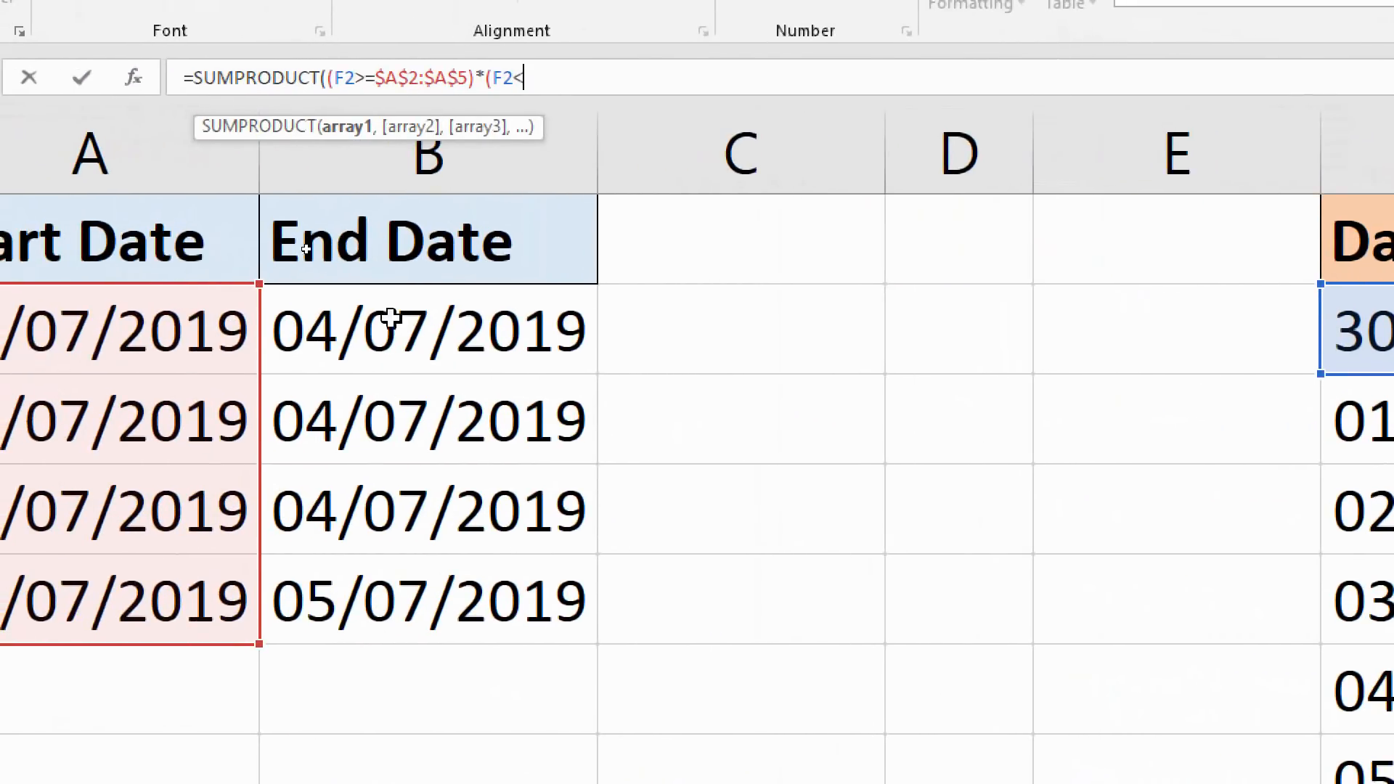
click(390, 318)
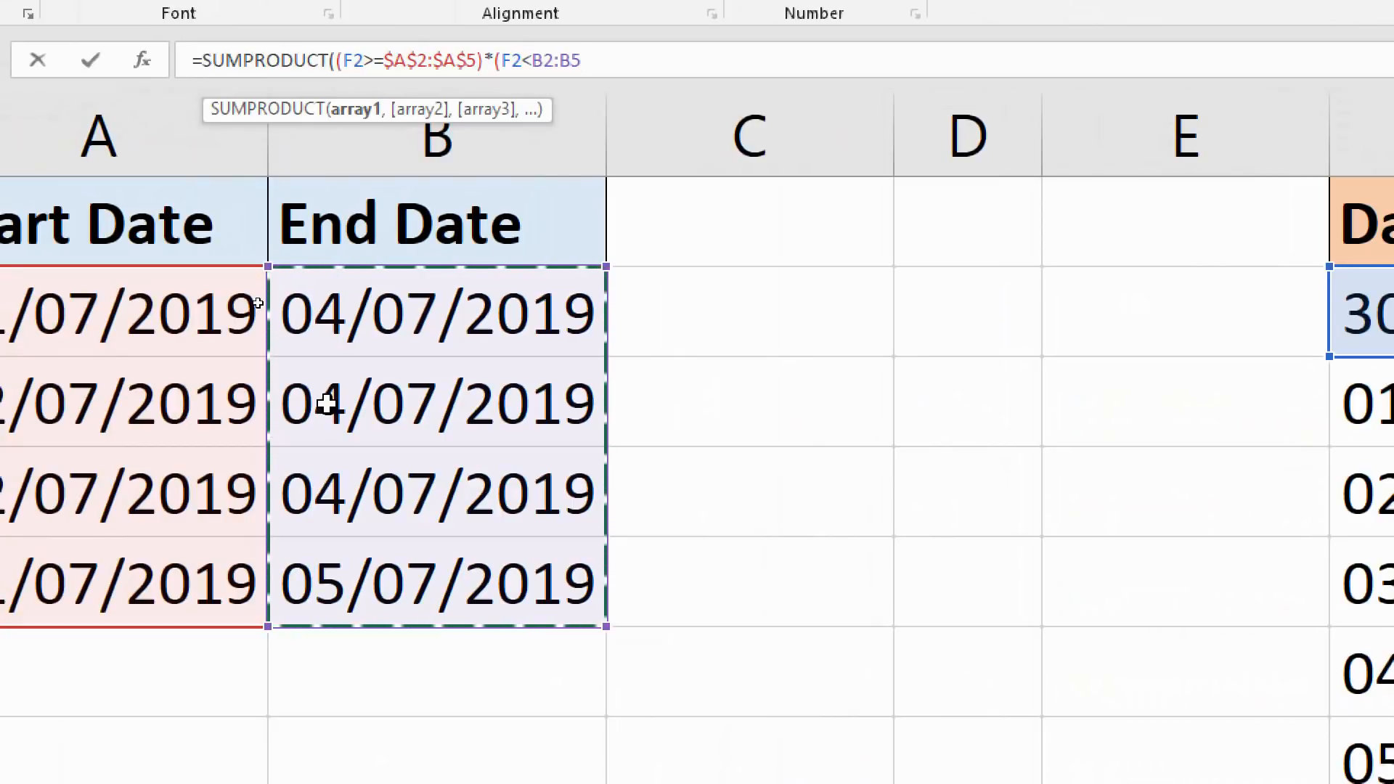
key(F4)
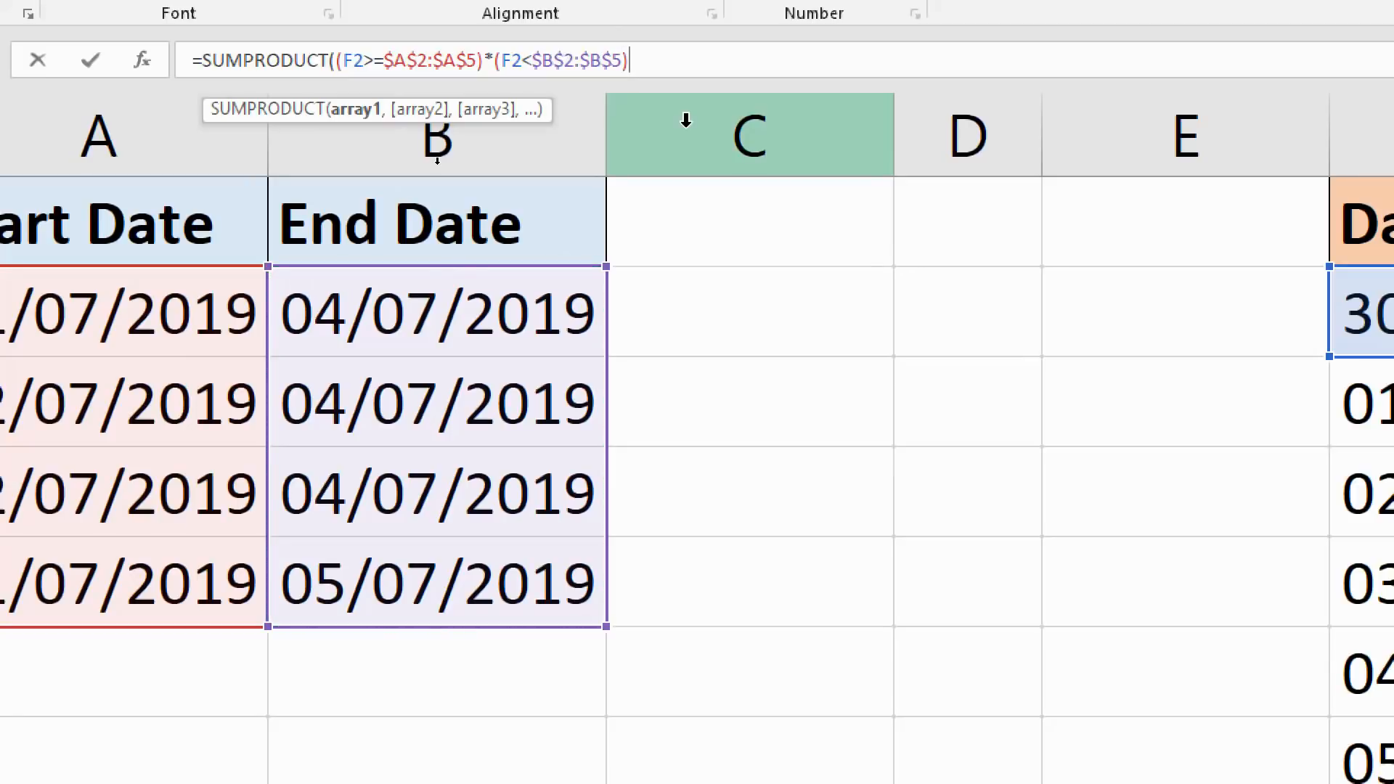
text())
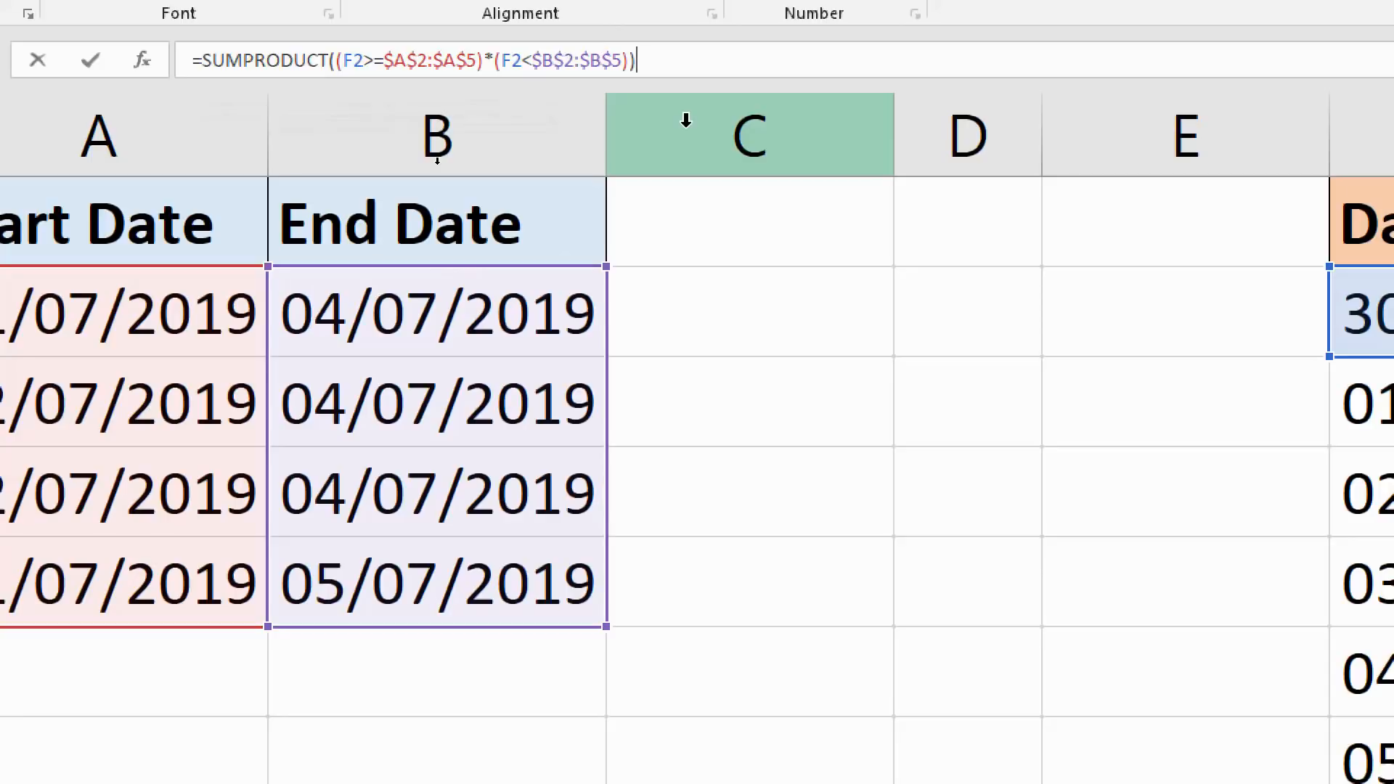
key(Escape)
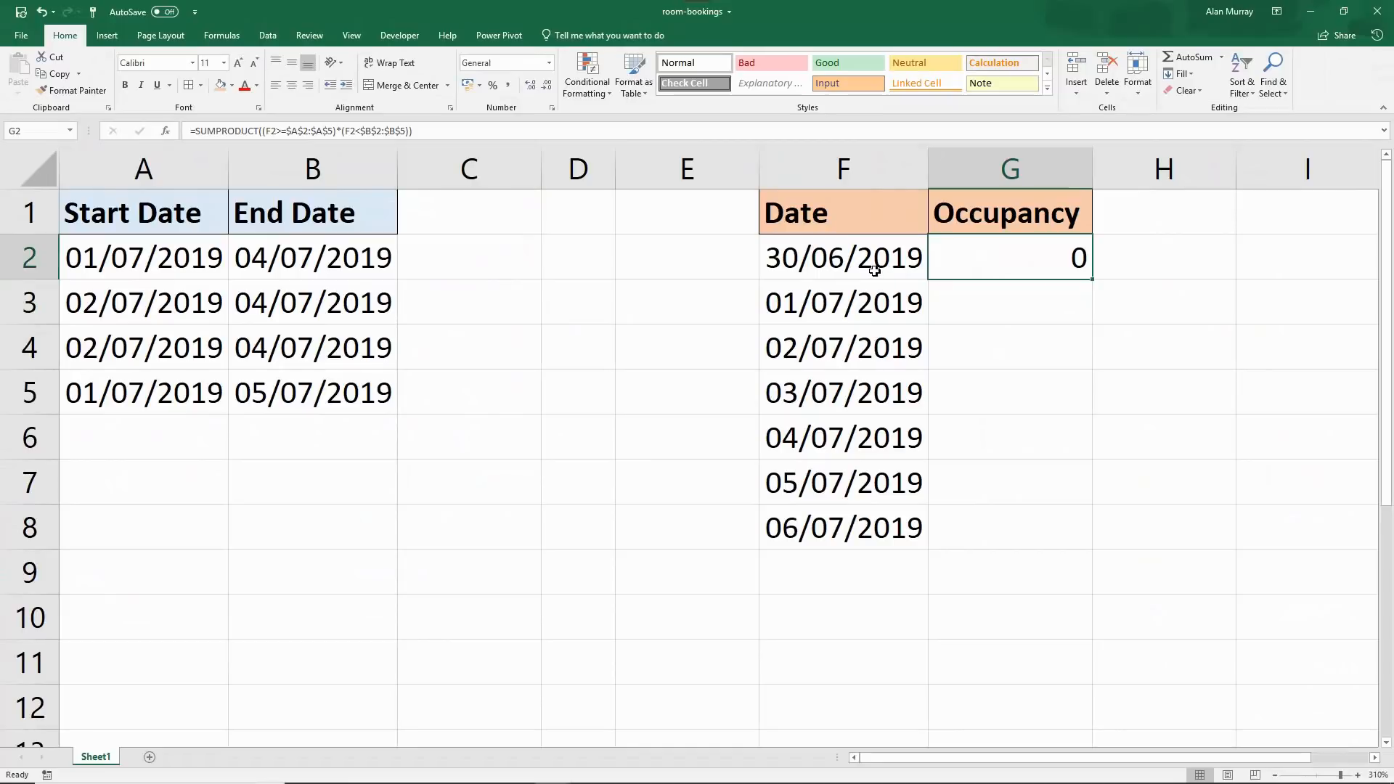
Fill the formula down G2:G8, giving counts 0, 2, 4, 4, 1, 0, 0.
drag(142, 257, 312, 392)
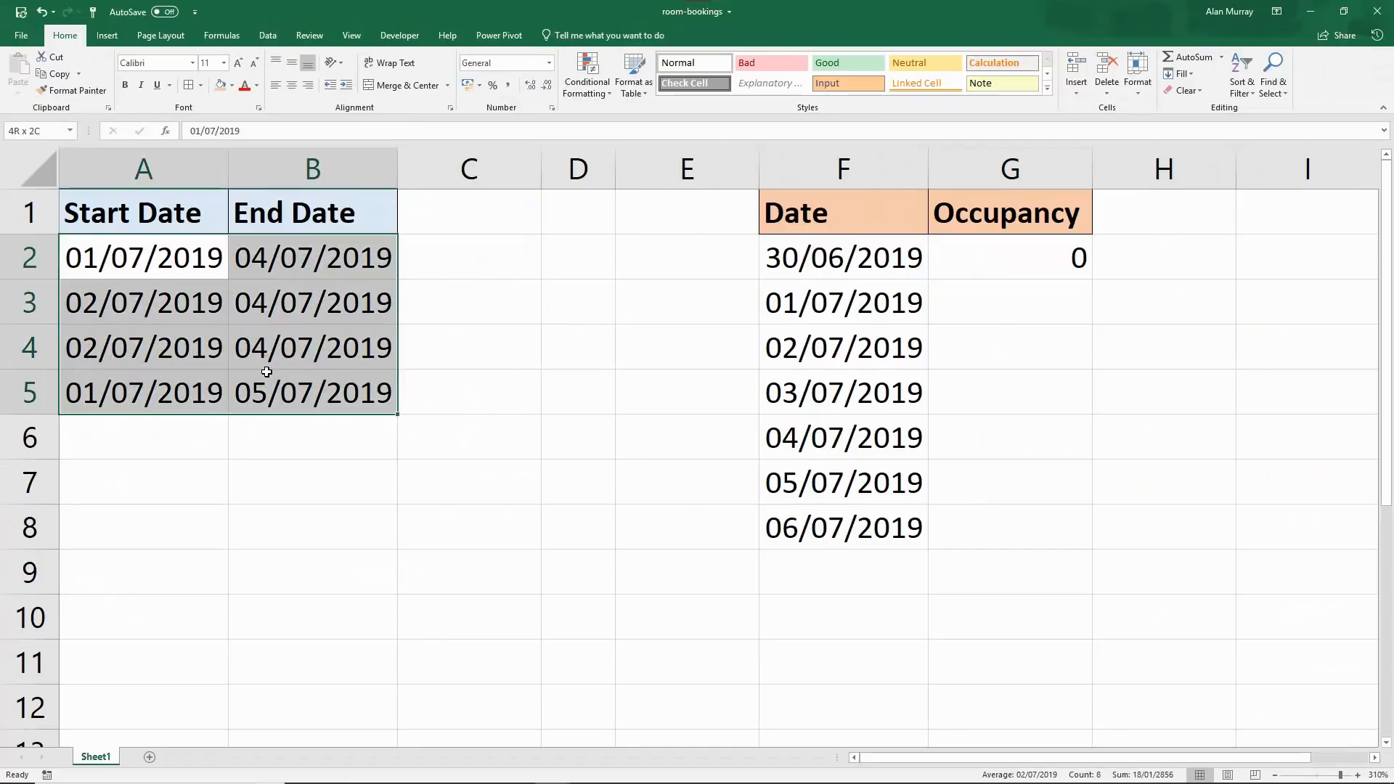
click(1010, 258)
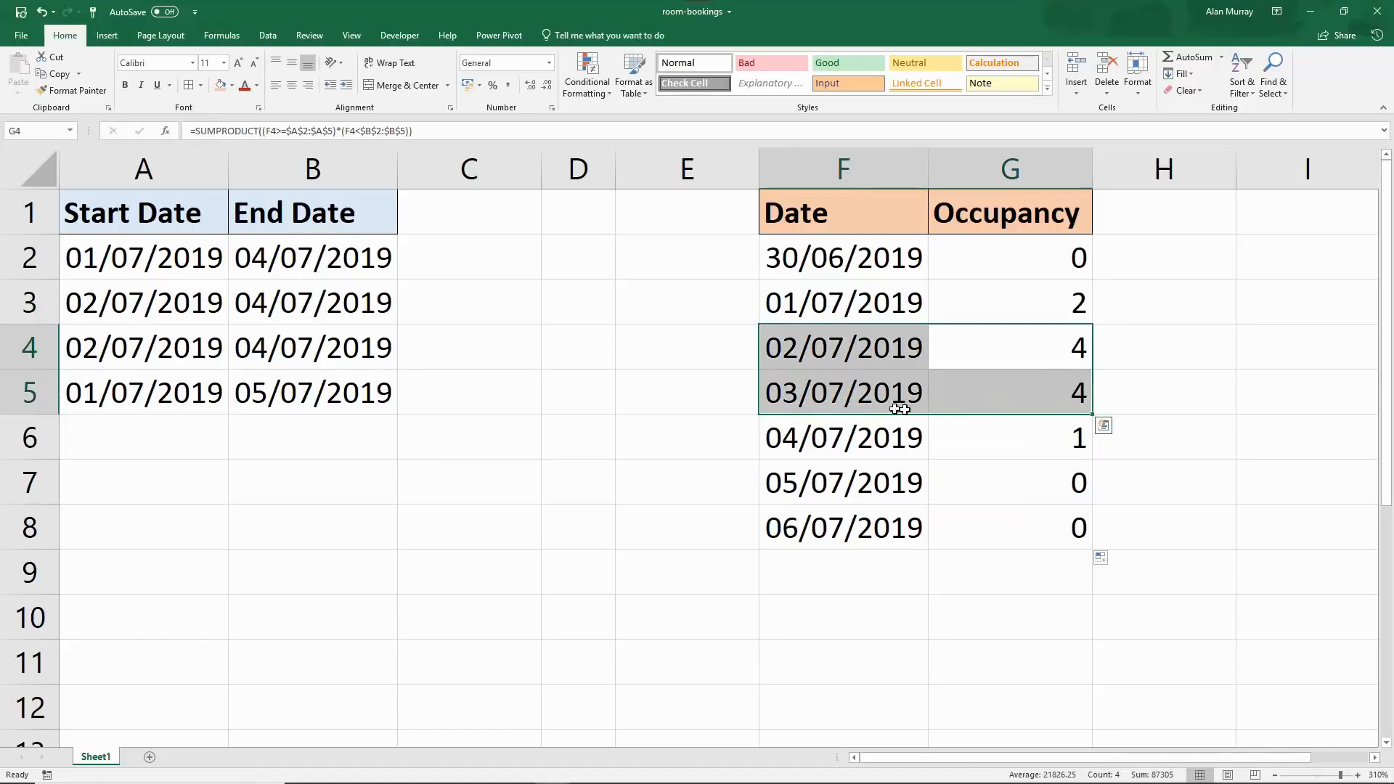
click(1010, 302)
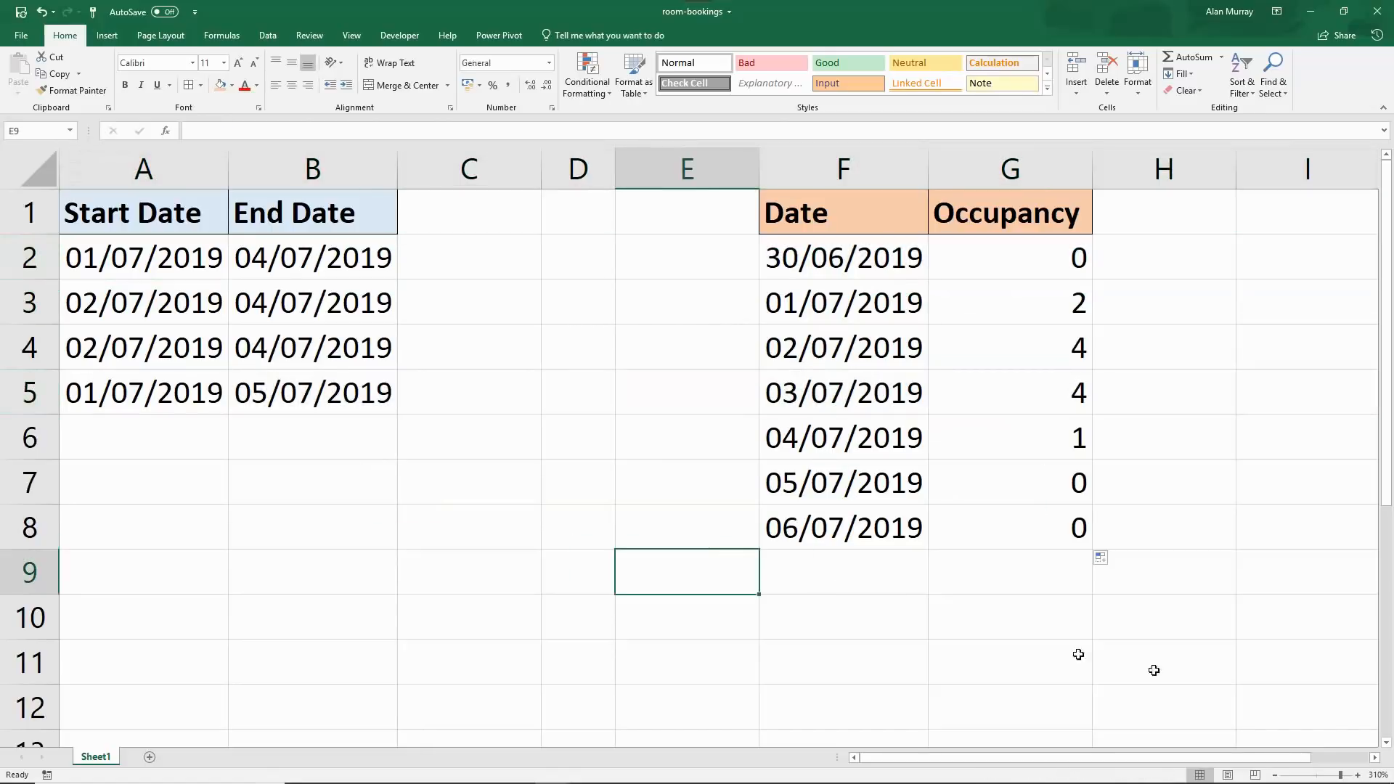
scroll(right, 3)
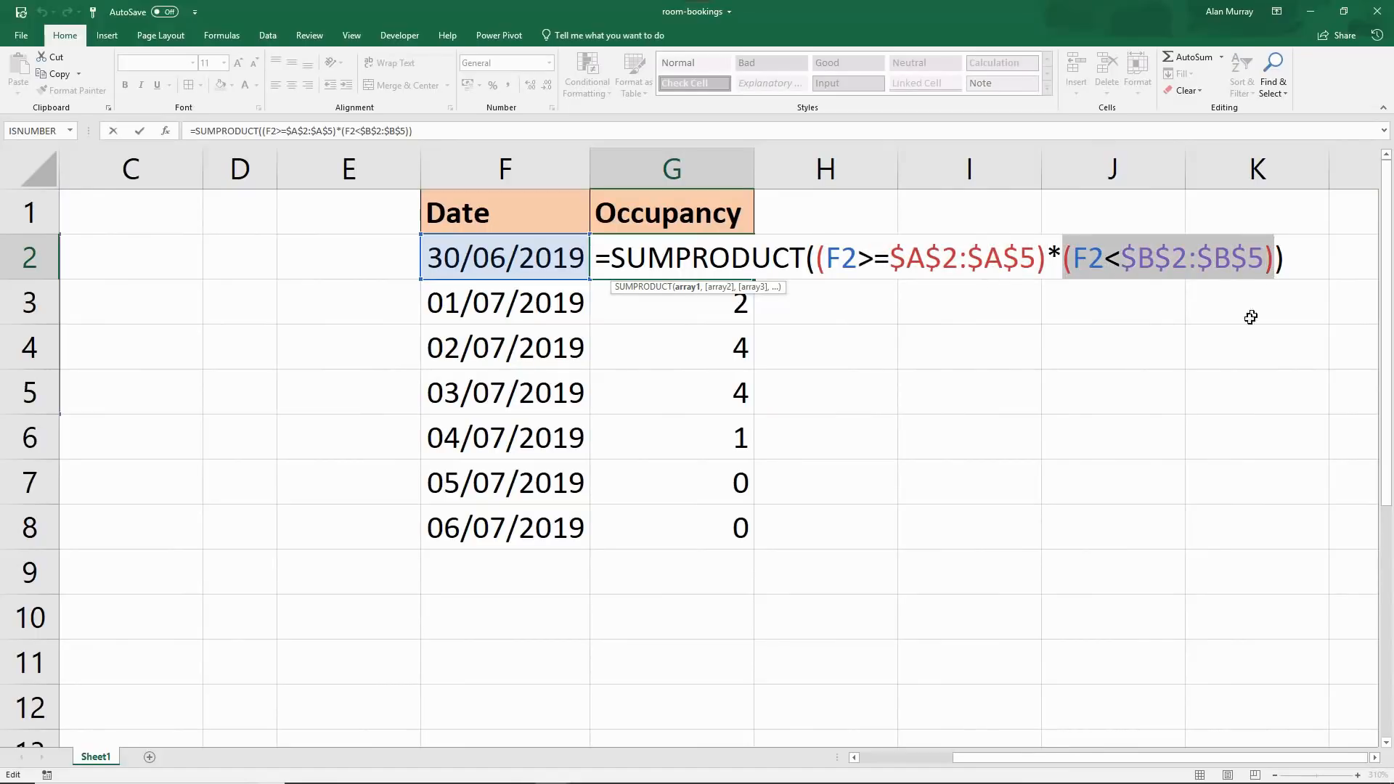
key(Enter)
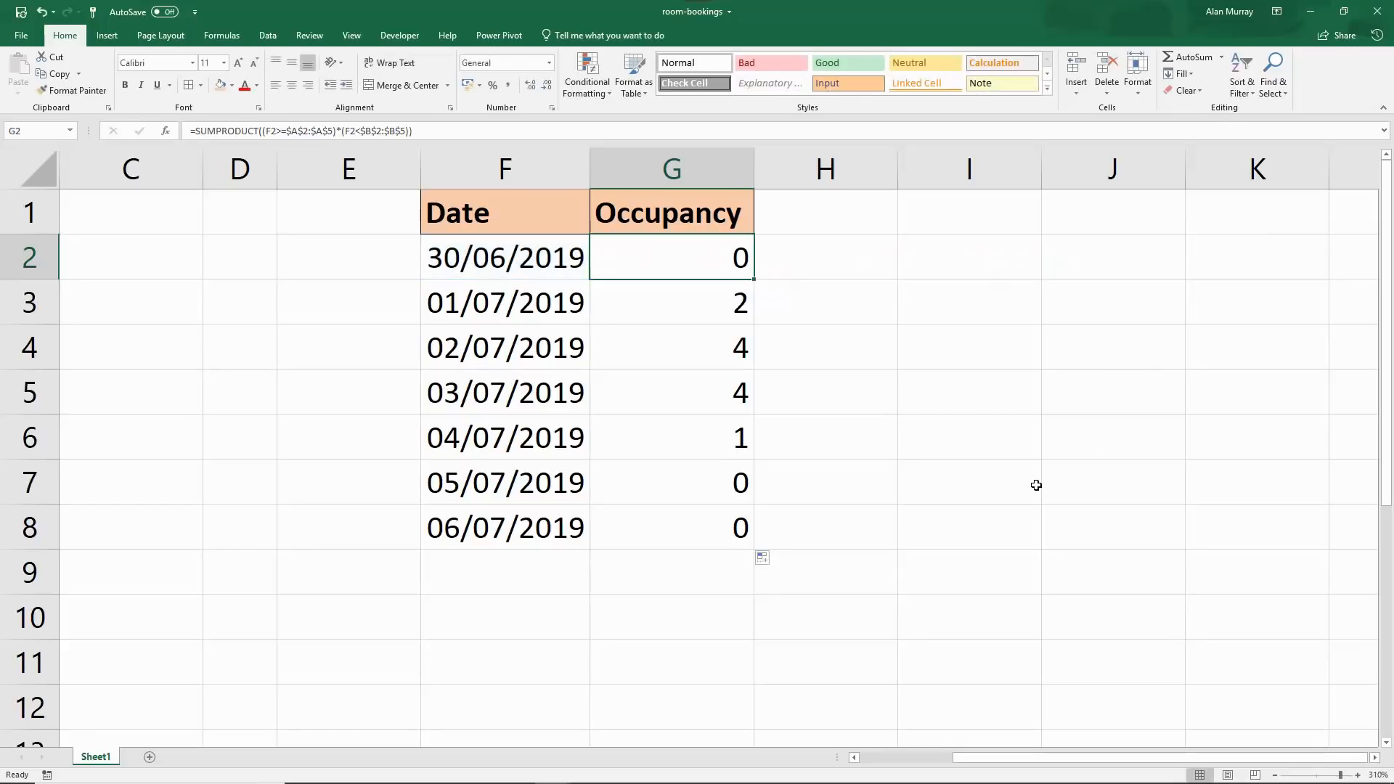